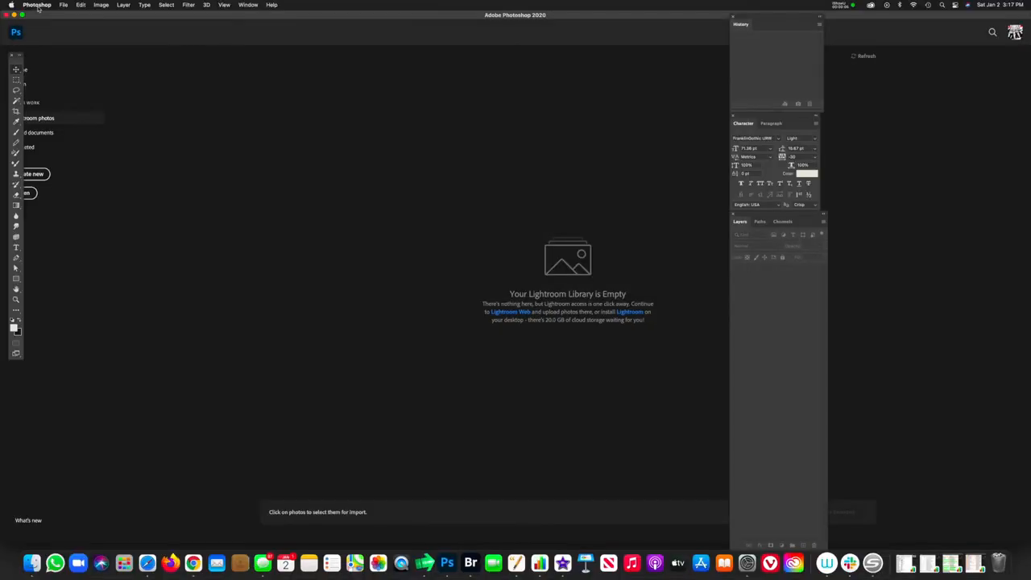
mouse_move(160, 120)
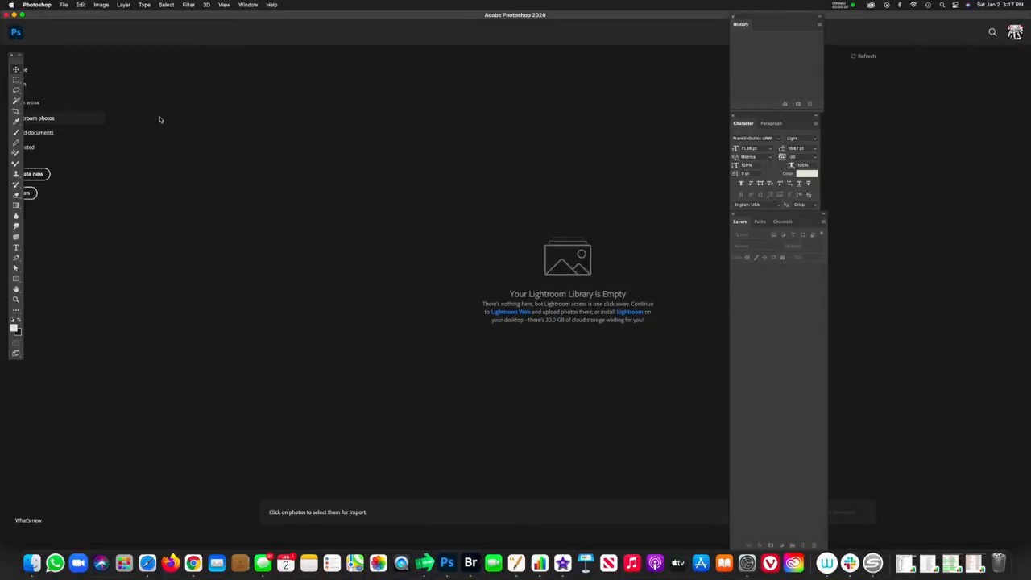
mouse_move(184, 120)
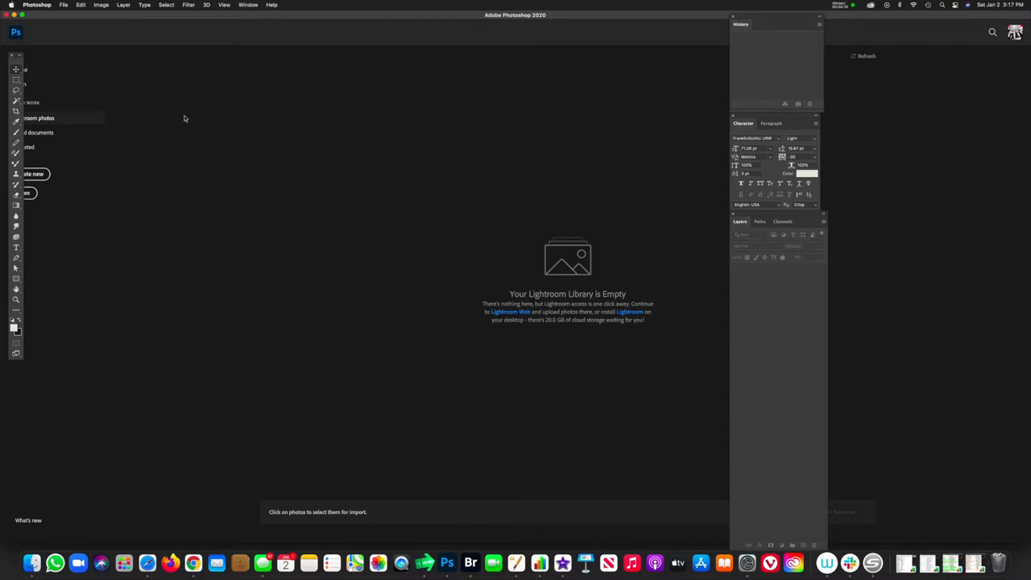
- Bring up the File menu from the Photoshop home screen
left_click(63, 5)
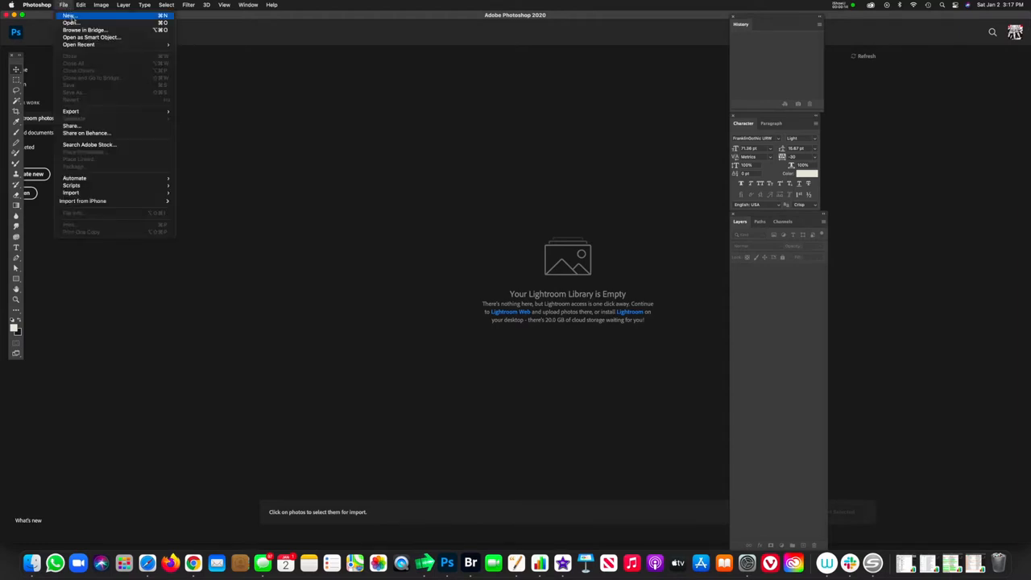
- Set up a new Print document 29 inches wide at 150 pixels per inch
left_click(70, 16)
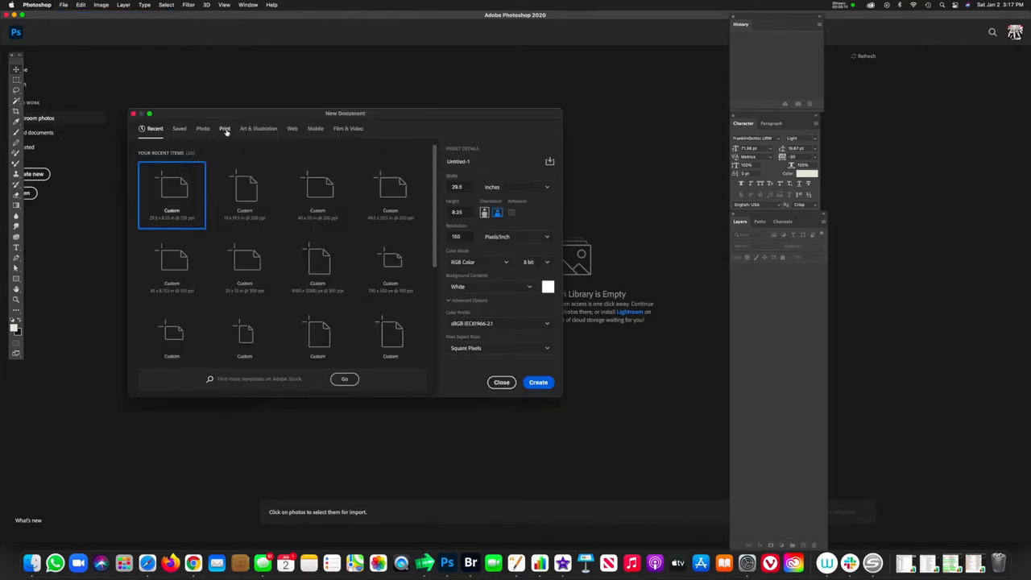
left_click(226, 129)
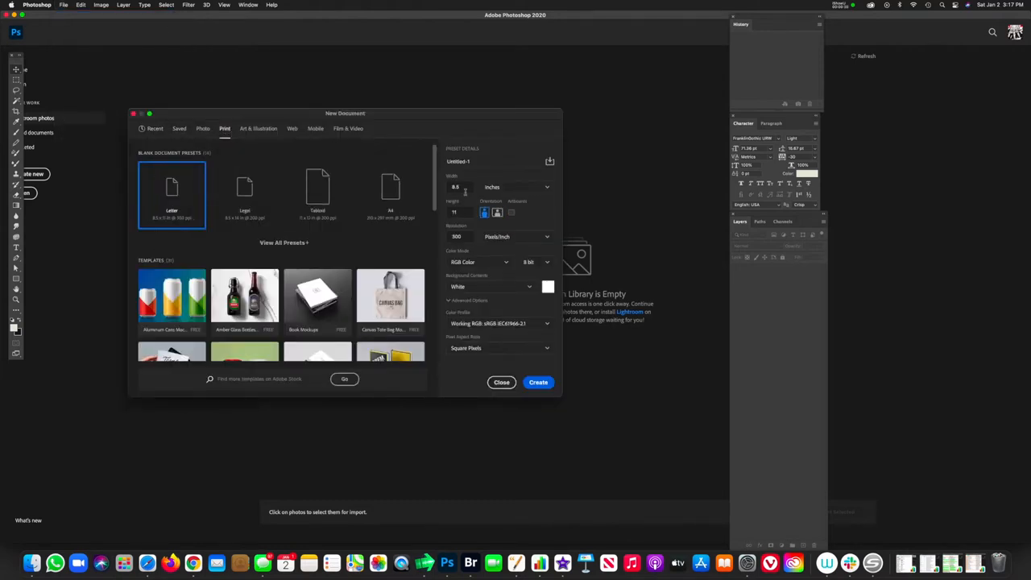
left_click(454, 187)
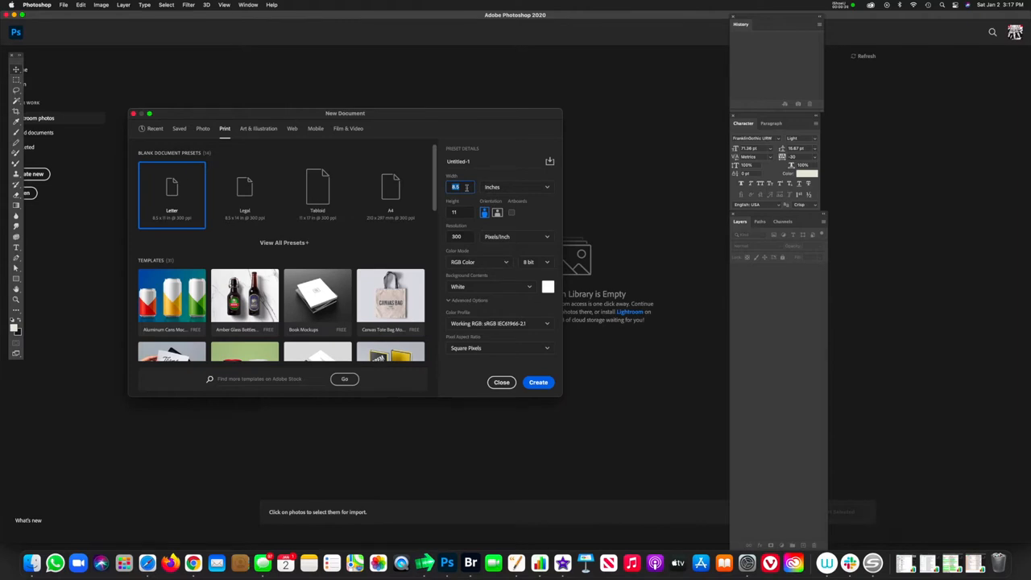
type("29")
left_click(459, 211)
type("8.25")
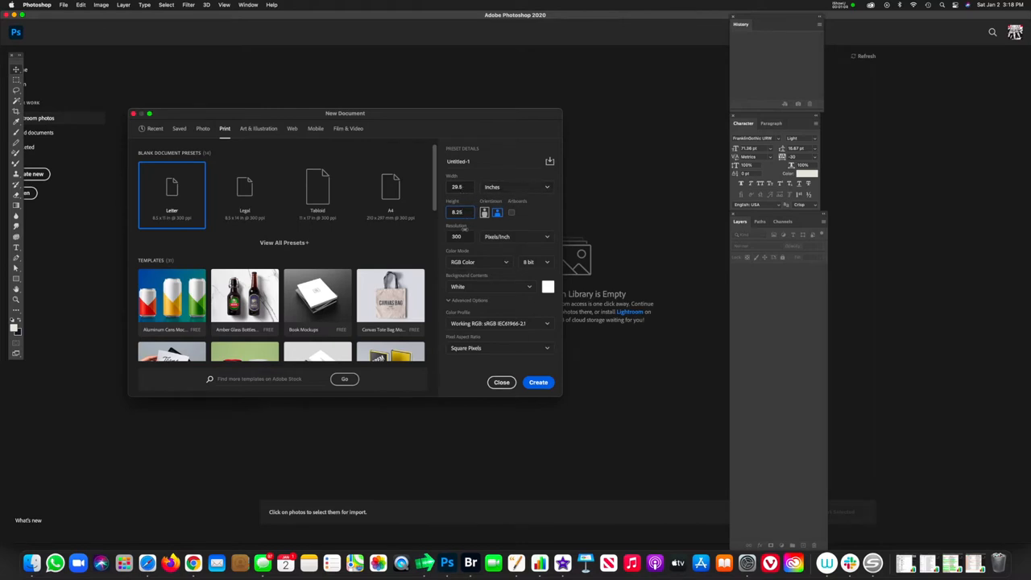
left_click(457, 235)
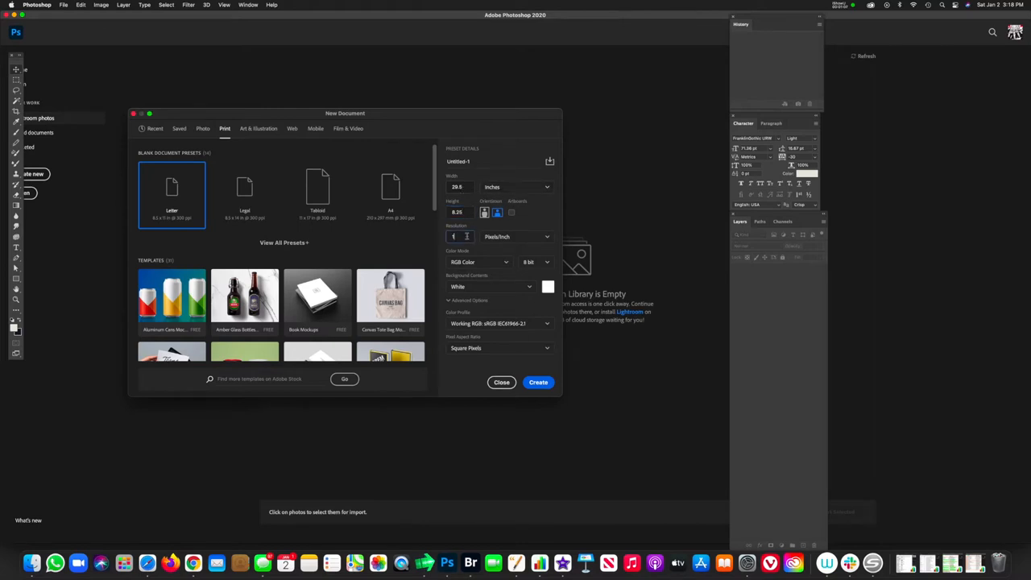
type("150")
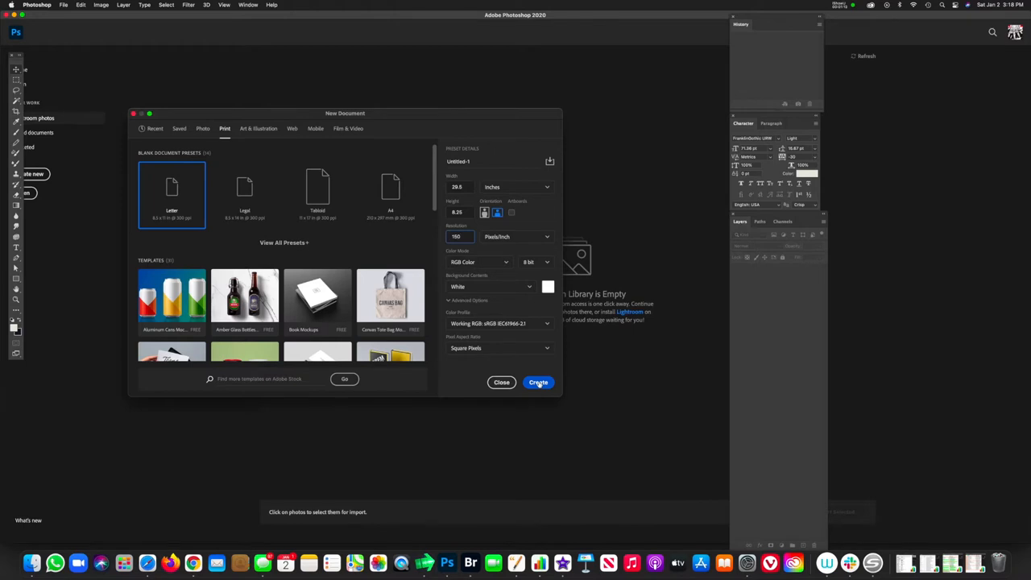
- Create the 29 × 8.25 inch blank white canvas
left_click(538, 382)
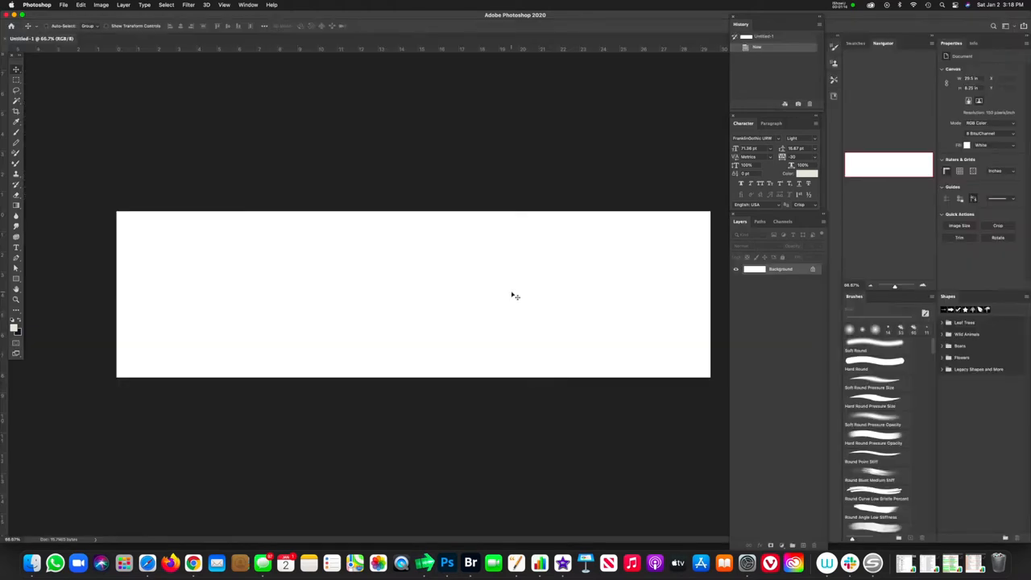
mouse_move(26, 292)
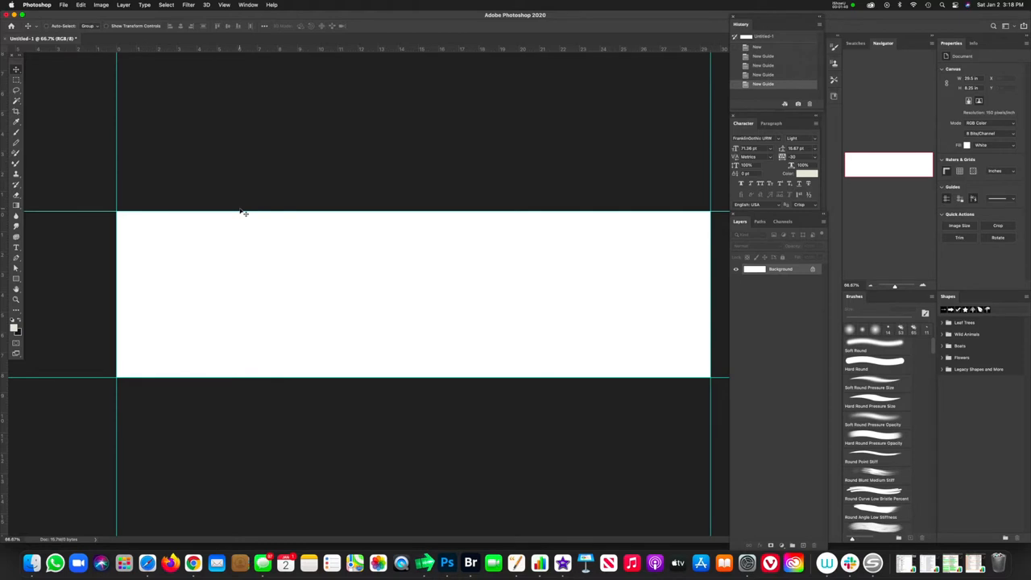
mouse_move(293, 241)
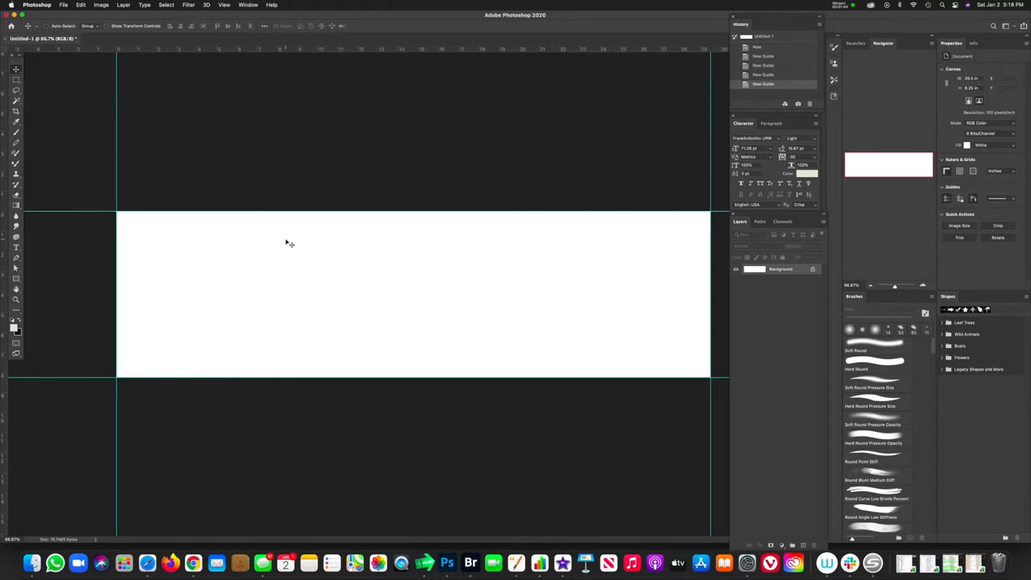
mouse_move(348, 249)
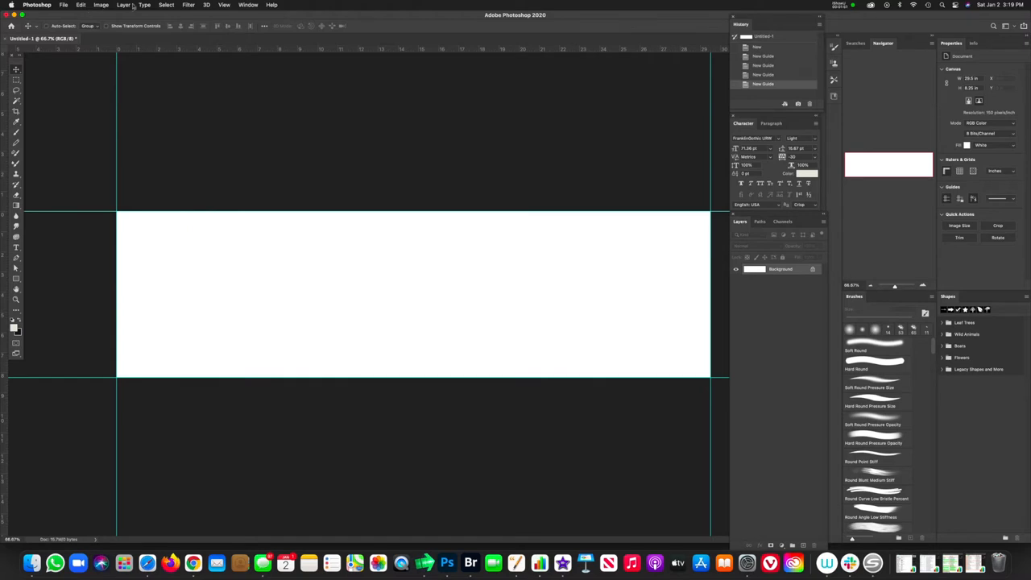
- Enlarge the canvas by 5 relative to the guides in Canvas Size for bleed
left_click(100, 5)
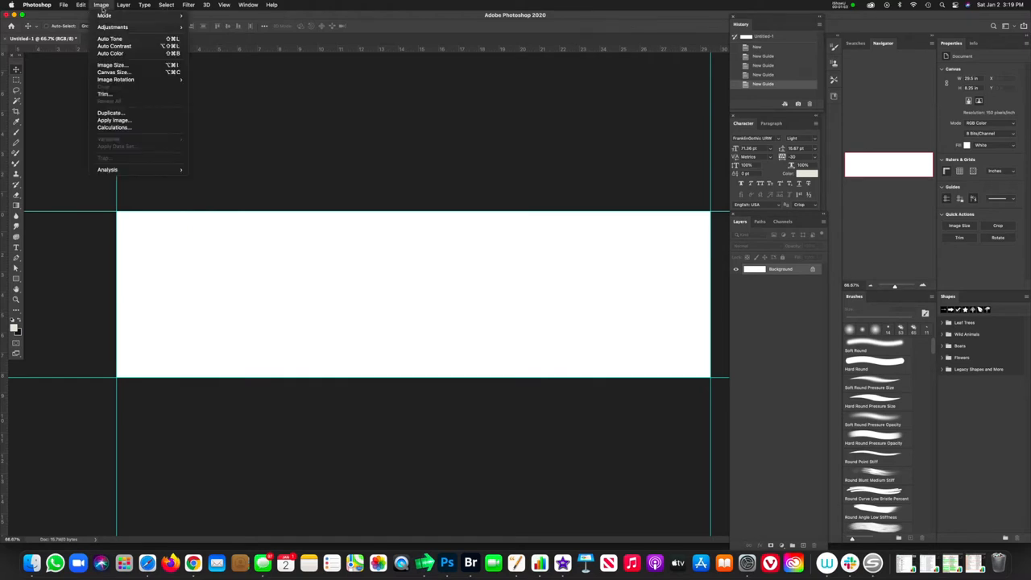
left_click(113, 71)
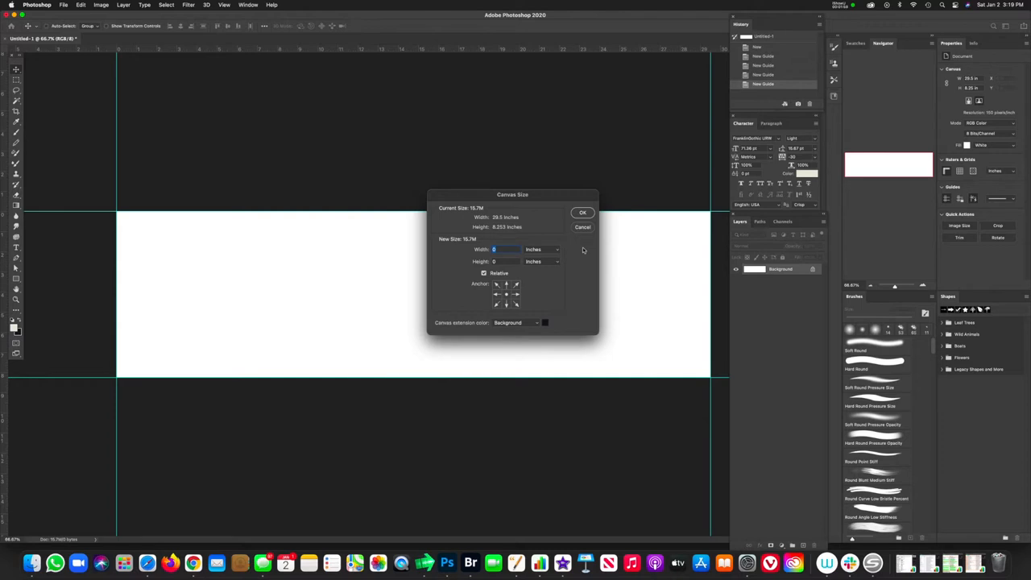
type("5")
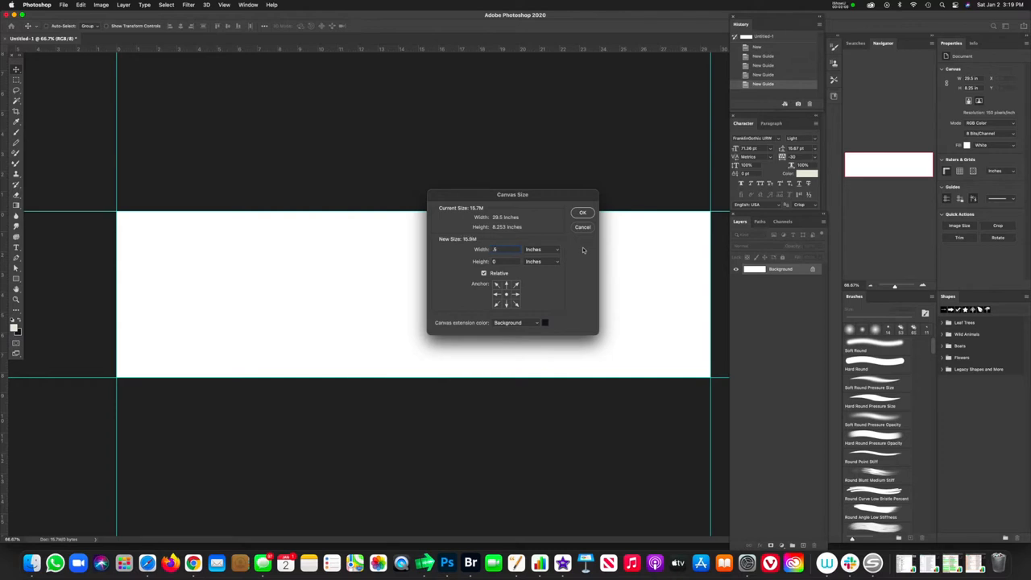
left_click(507, 260)
type(".5")
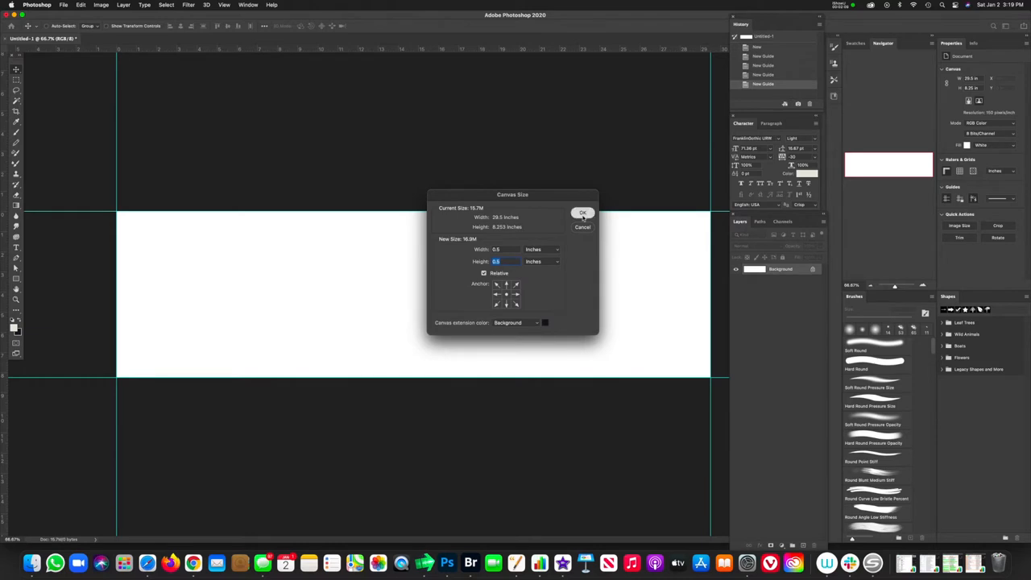
left_click(583, 212)
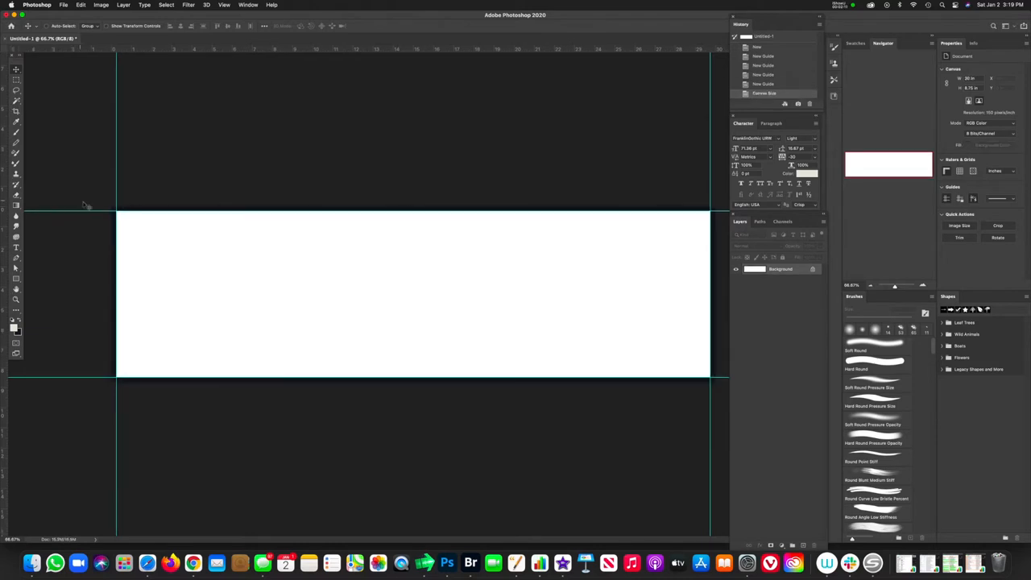
mouse_move(680, 252)
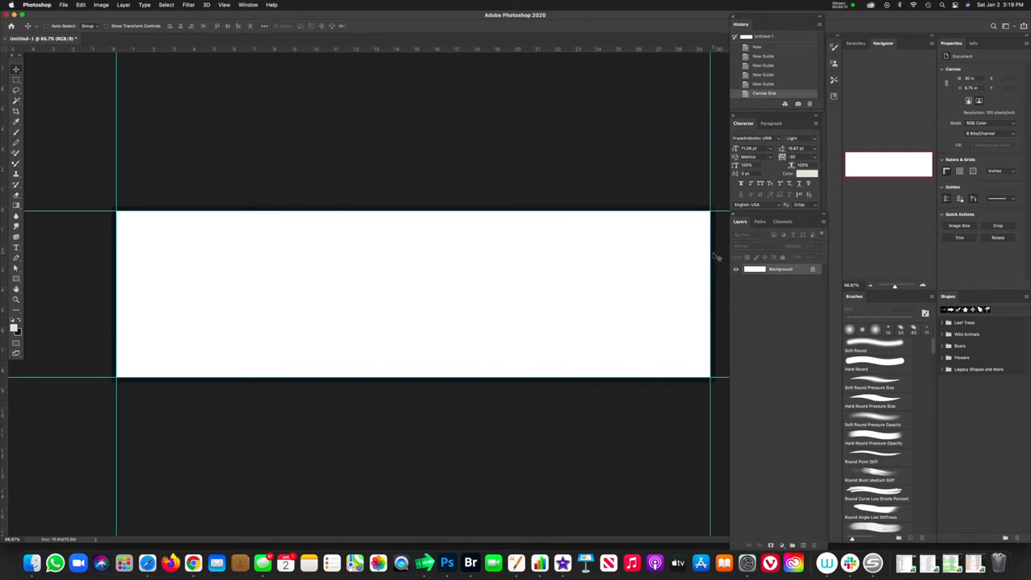
mouse_move(668, 274)
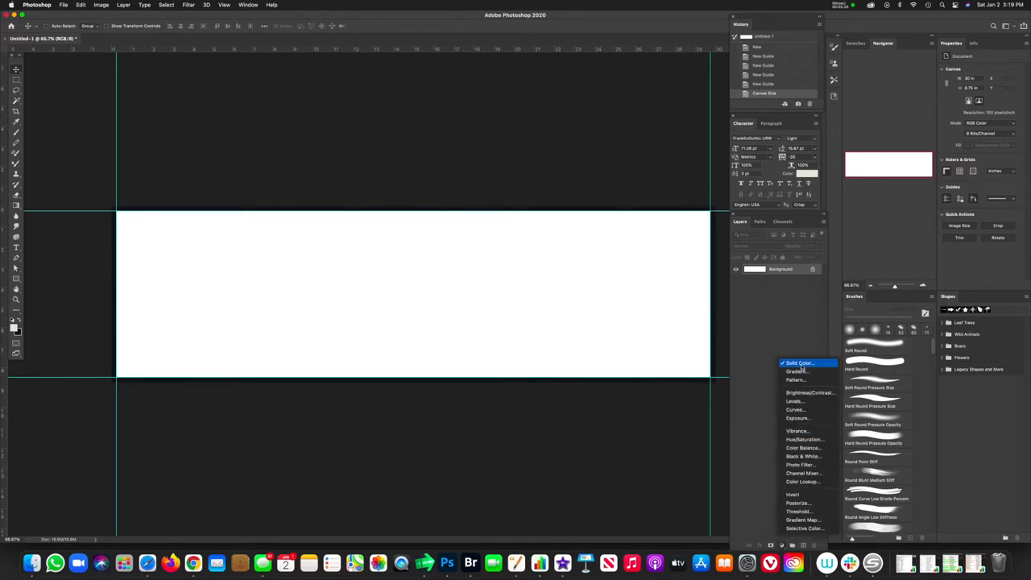
- Add a solid white colour fill layer
left_click(799, 364)
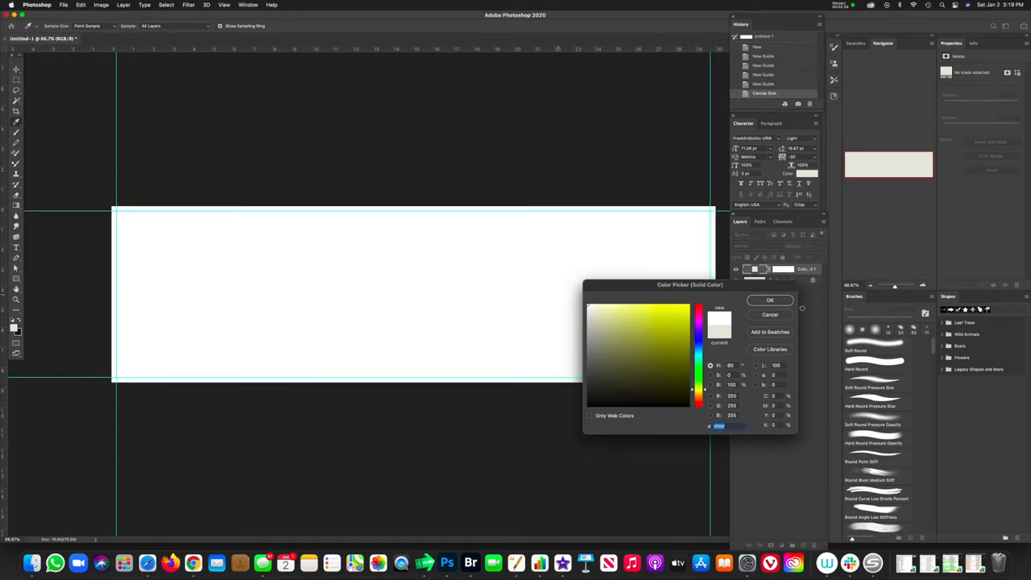
left_click(770, 300)
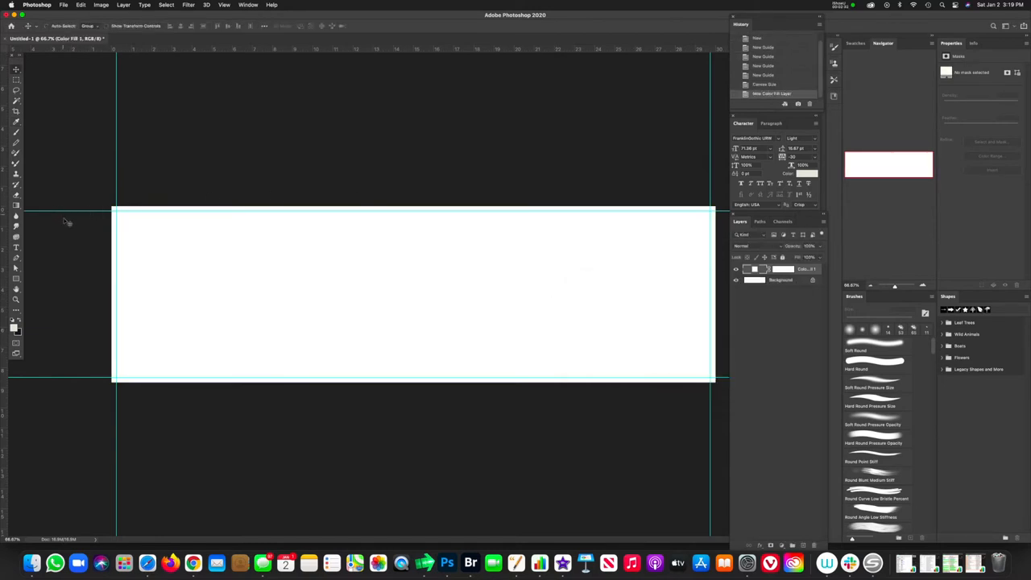
- Draw a rectangle from the canvas top-left to bottom-right, covering the bleed margin
left_click_drag(130, 219, 186, 274)
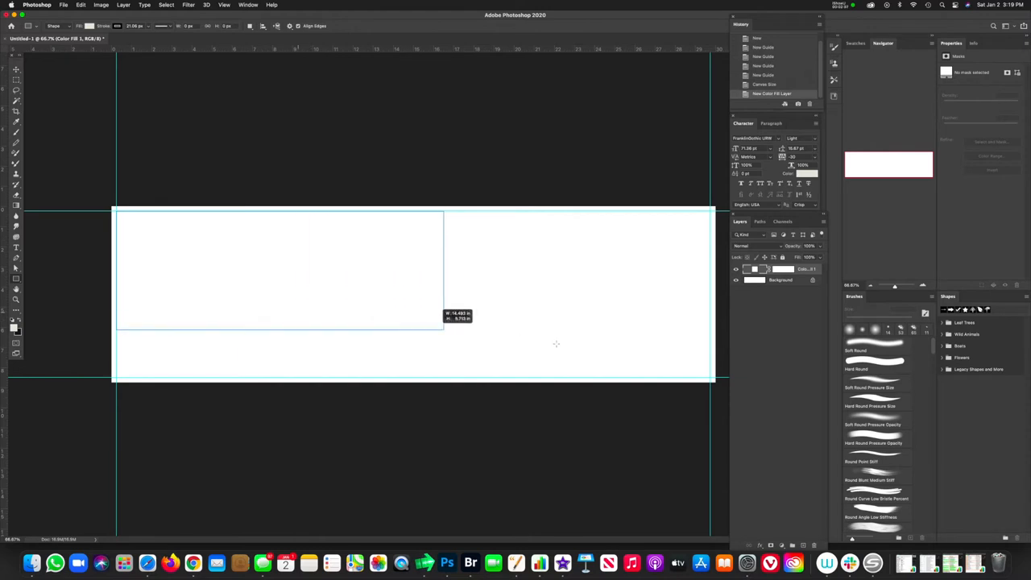
left_click_drag(443, 331, 712, 377)
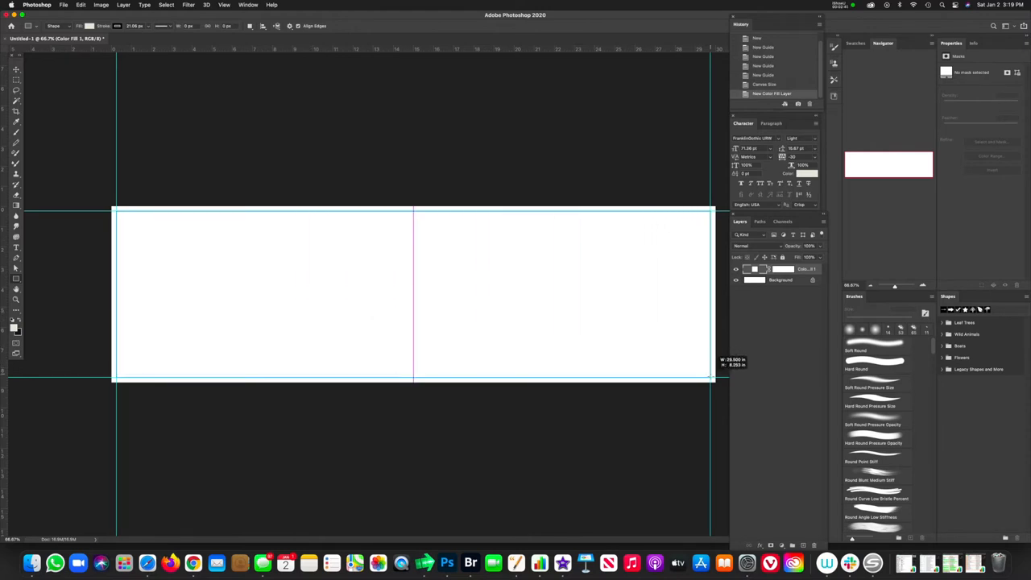
left_click_drag(116, 211, 709, 381)
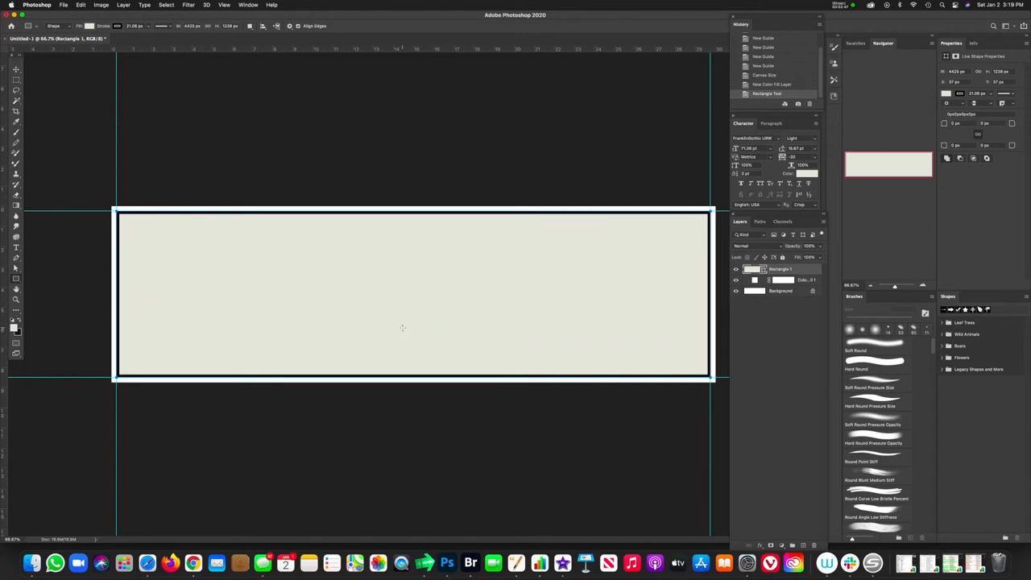
mouse_move(448, 243)
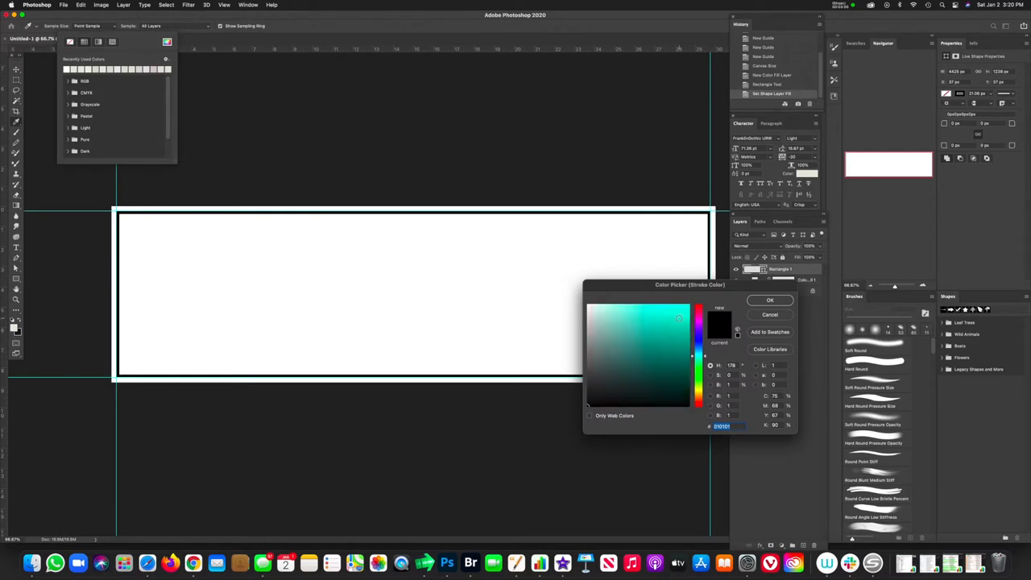
- Give the rectangle's stroke a teal colour
left_click(679, 319)
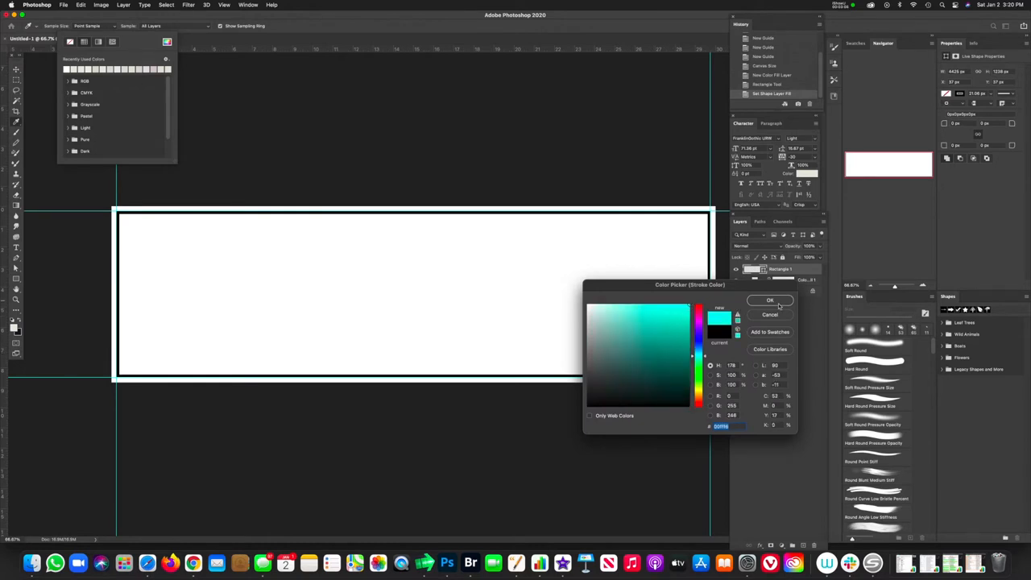
left_click(770, 300)
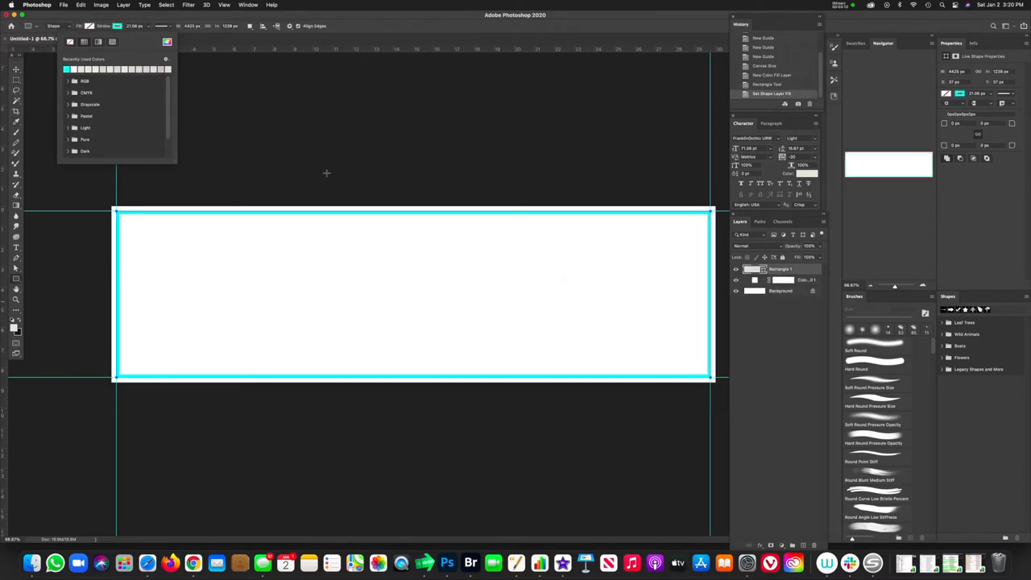
mouse_move(146, 164)
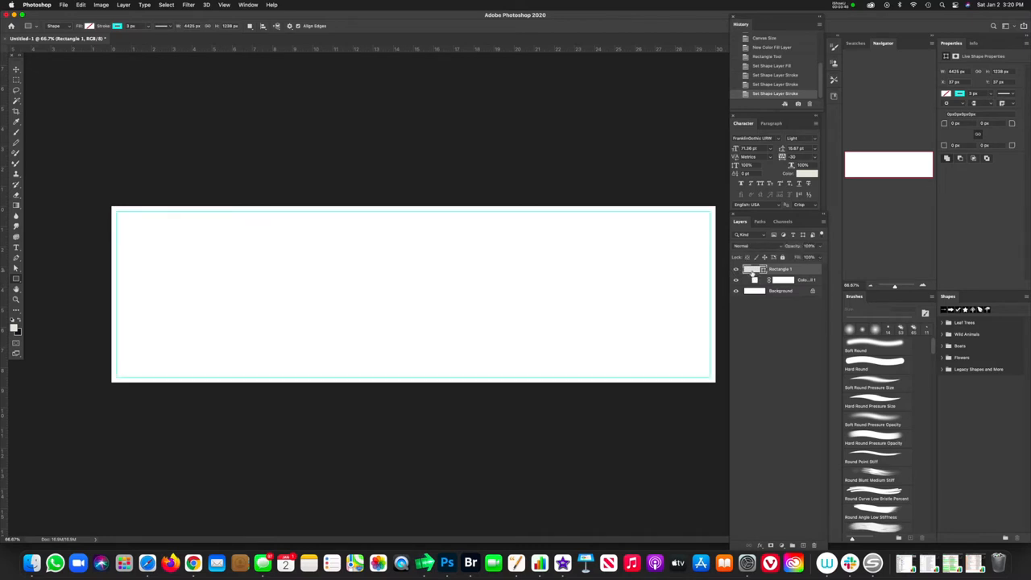
mouse_move(754, 269)
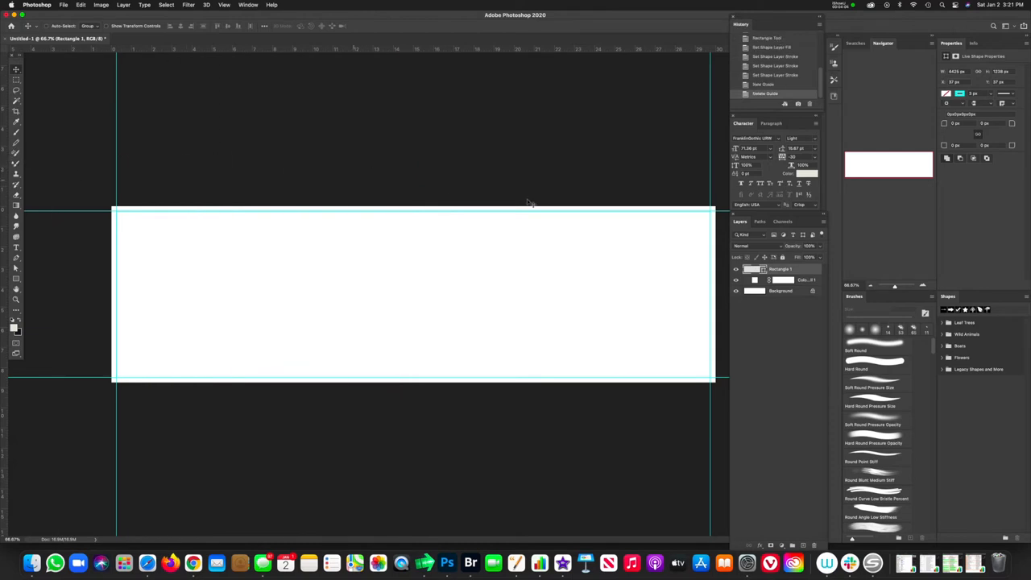
mouse_move(631, 248)
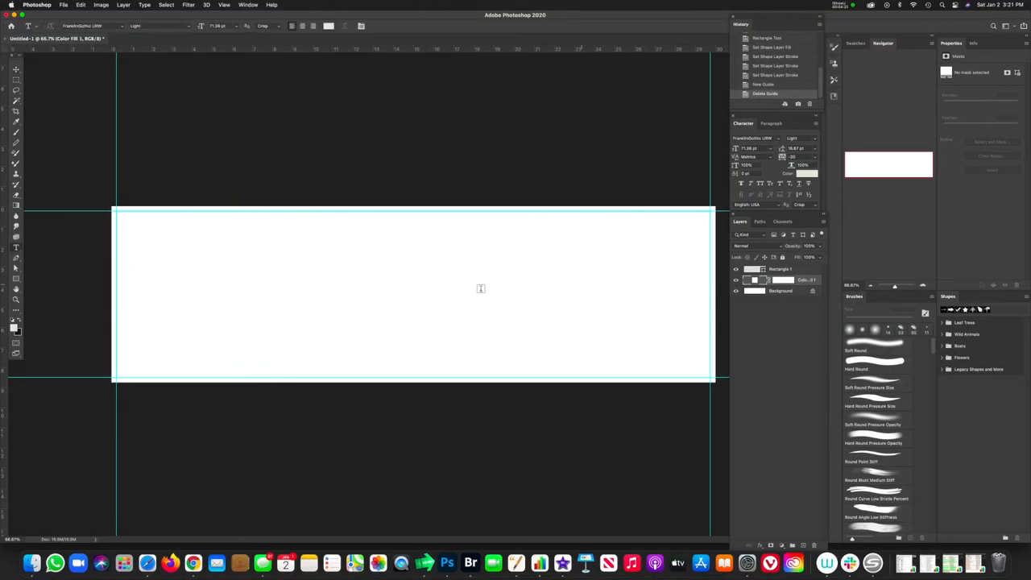
mouse_move(293, 278)
type("TITLE")
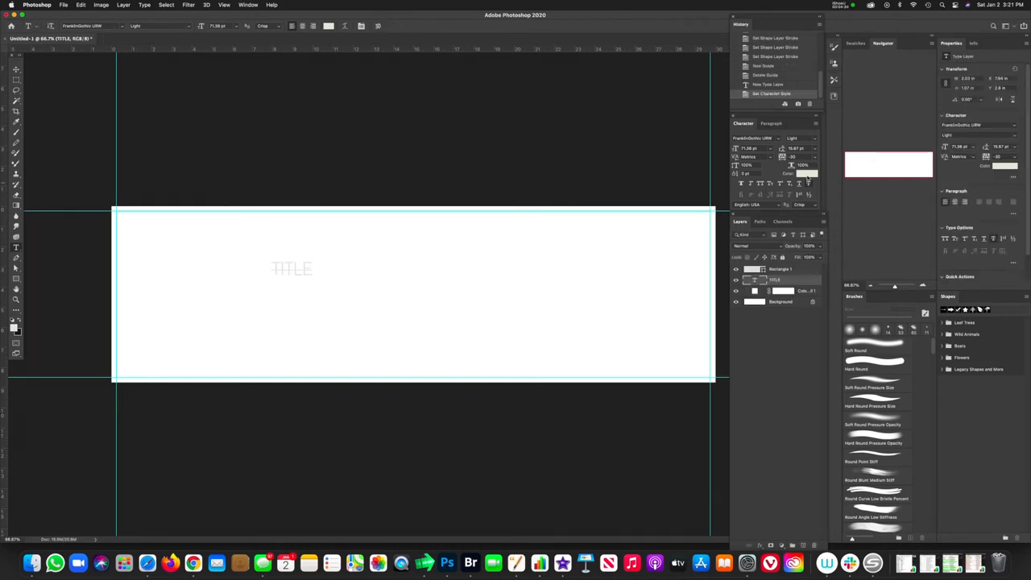
- Set the TITLE headline's text colour to black
left_click(805, 174)
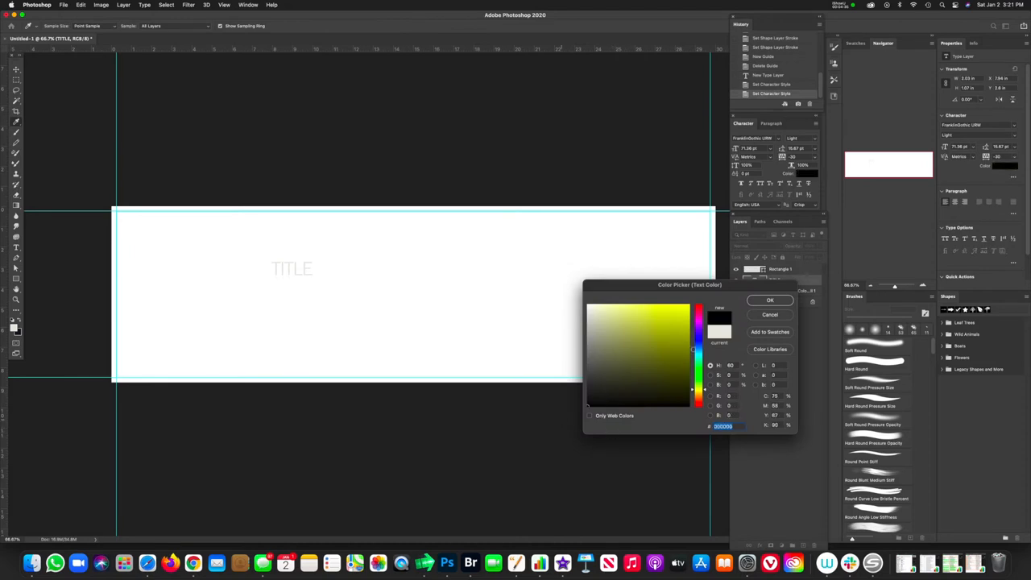
left_click(770, 300)
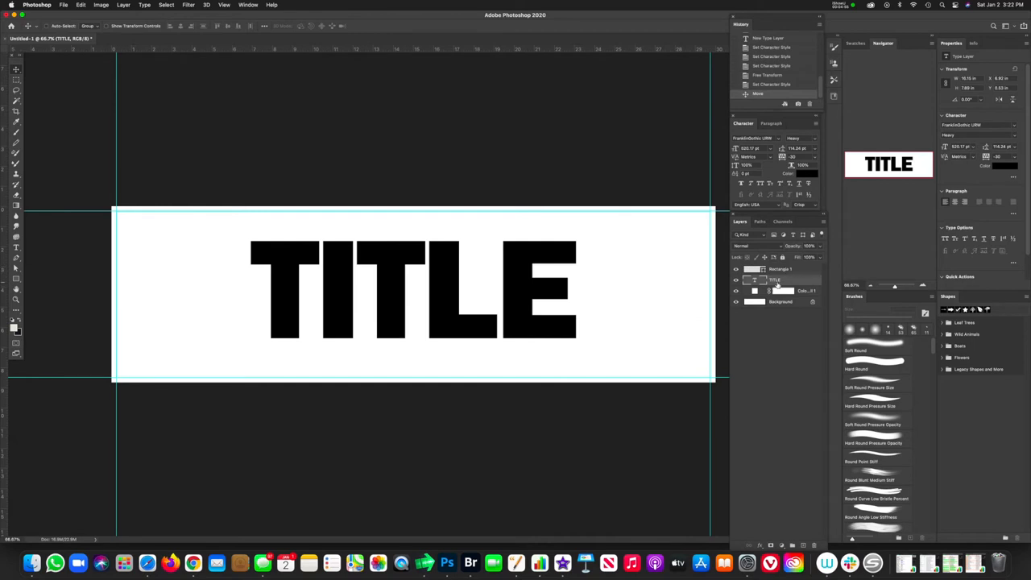
- Duplicate the title layer and retype it as COPY beneath the headline
double_click(773, 290)
type("TYPE")
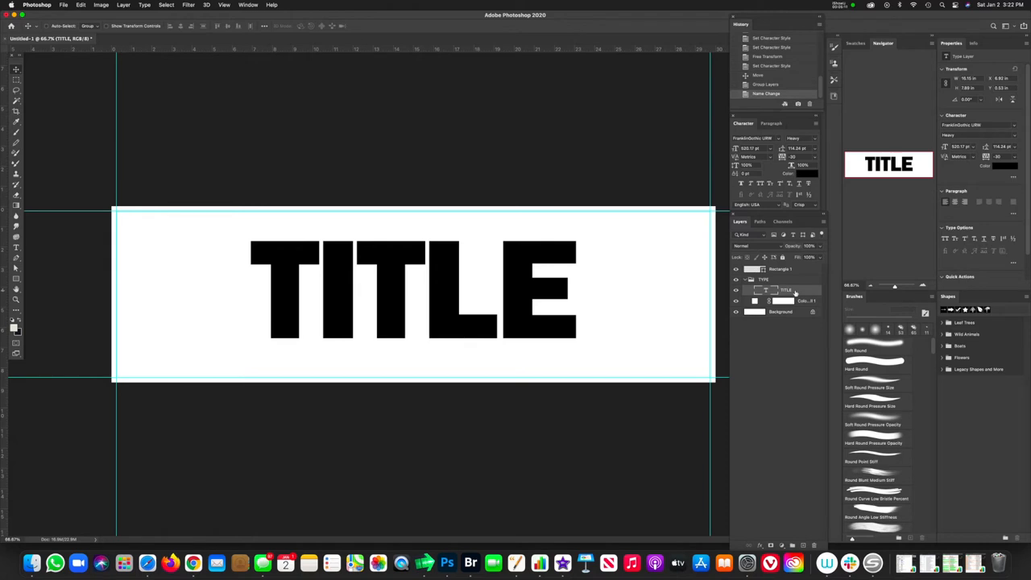
key("cmd+j")
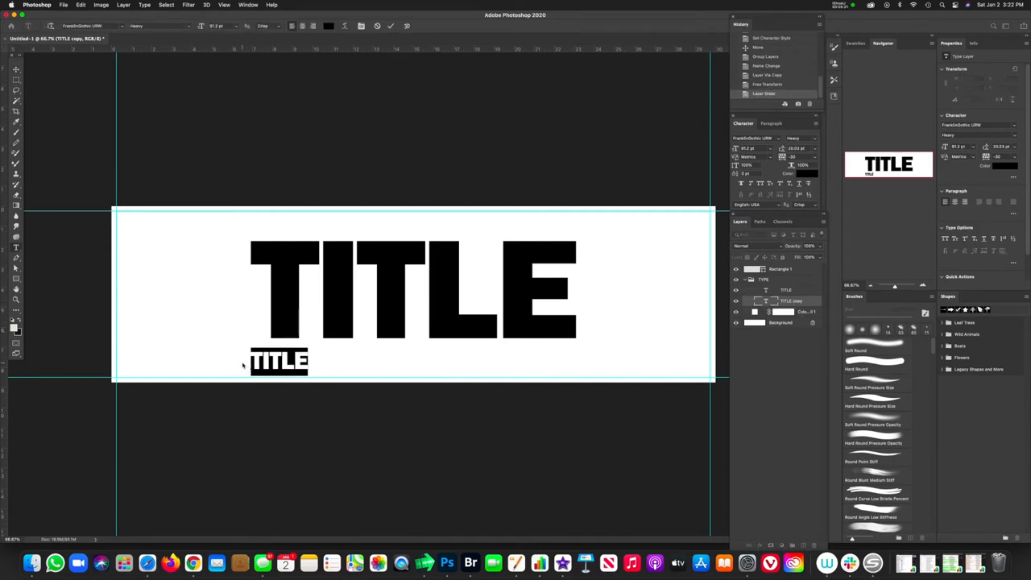
type("COPY")
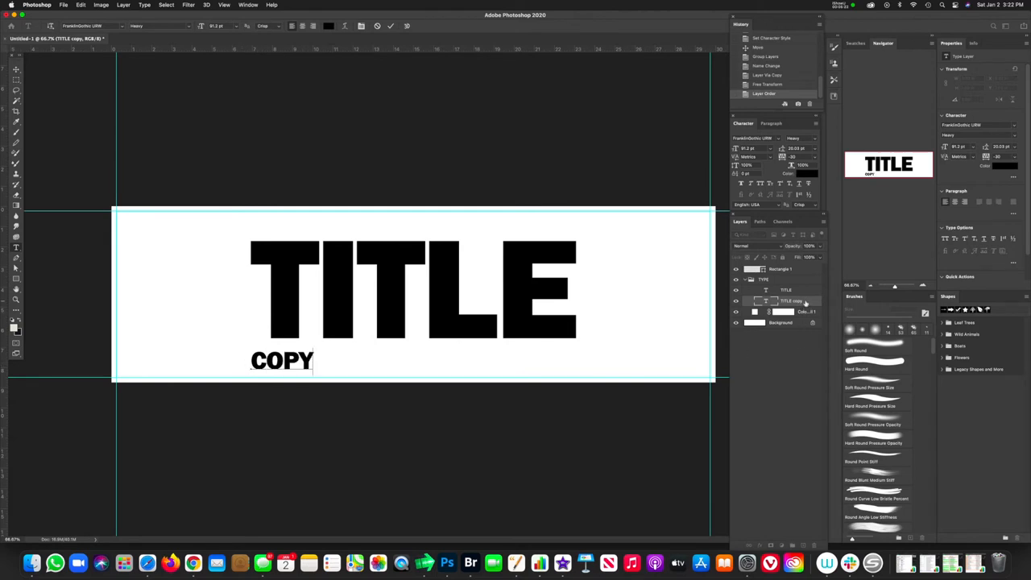
left_click(282, 361)
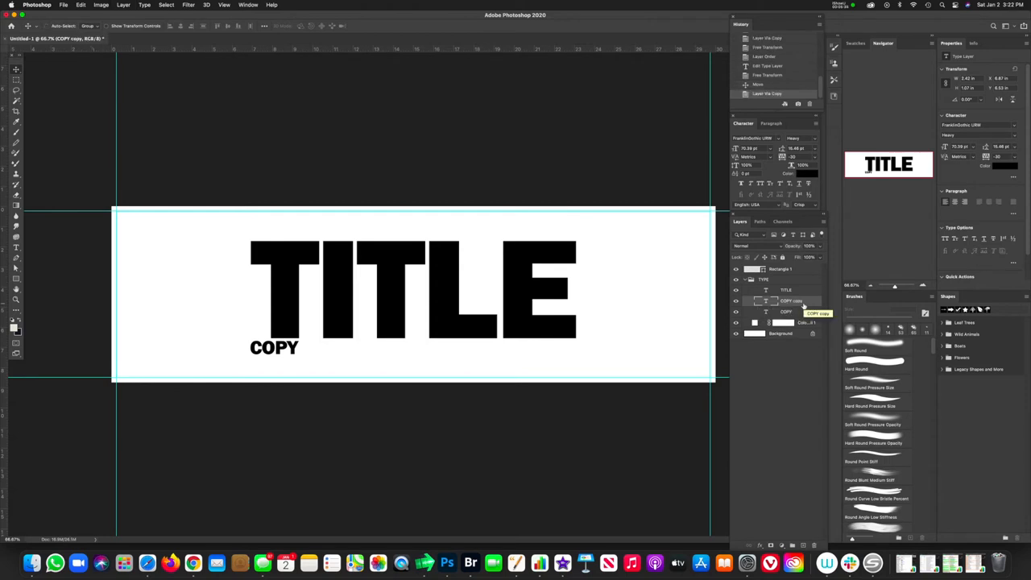
- Place DATE in the bottom-left corner and add PEDIGREE for the bottom-right
left_click_drag(274, 348, 650, 369)
type("DATE")
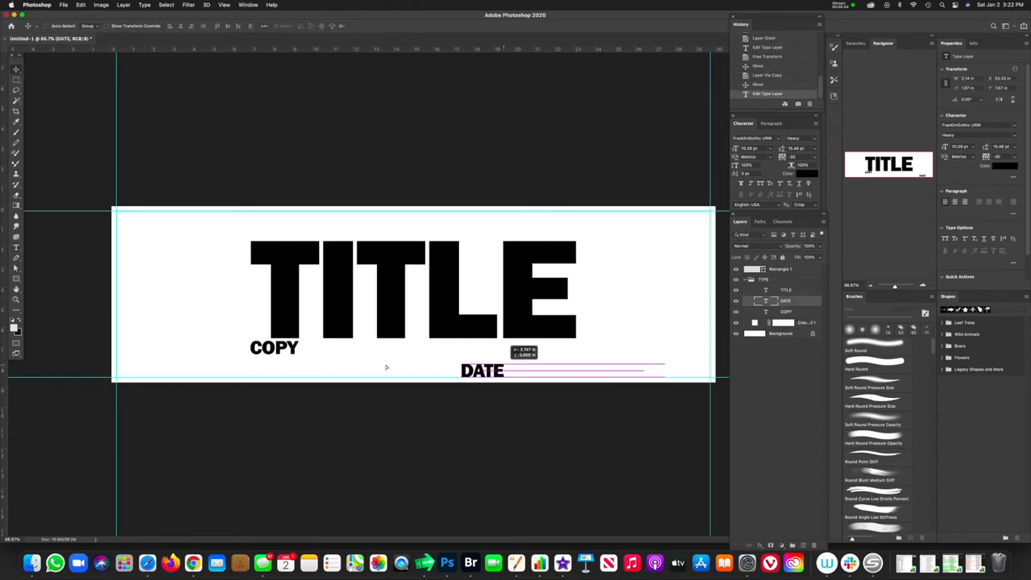
left_click_drag(482, 369, 137, 369)
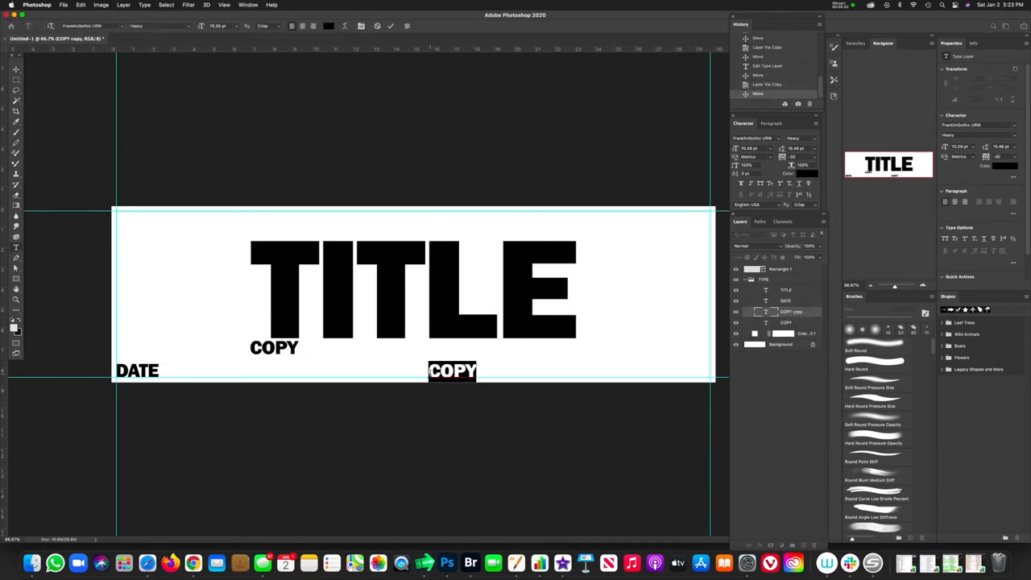
type("PEDIGREE")
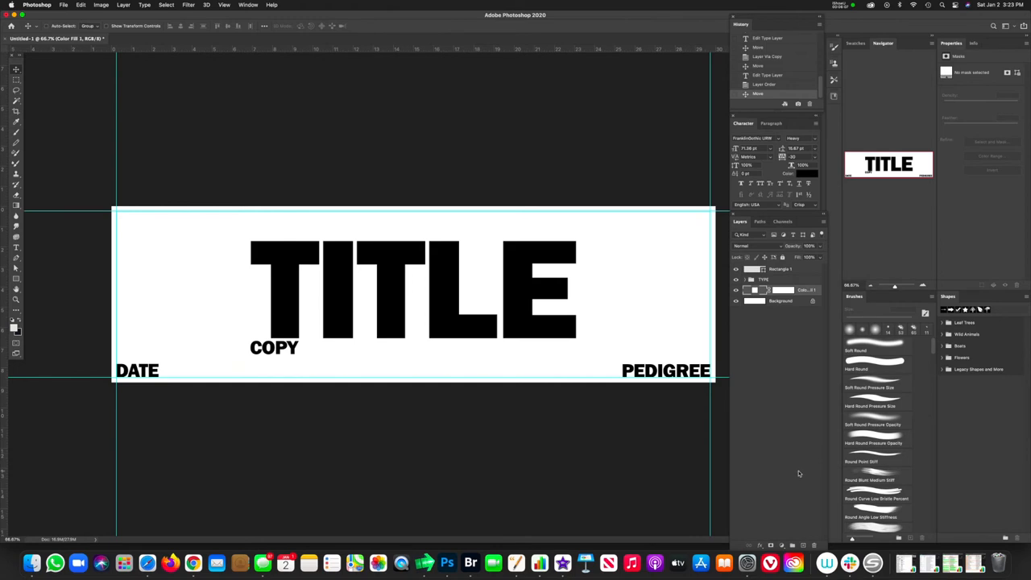
mouse_move(773, 426)
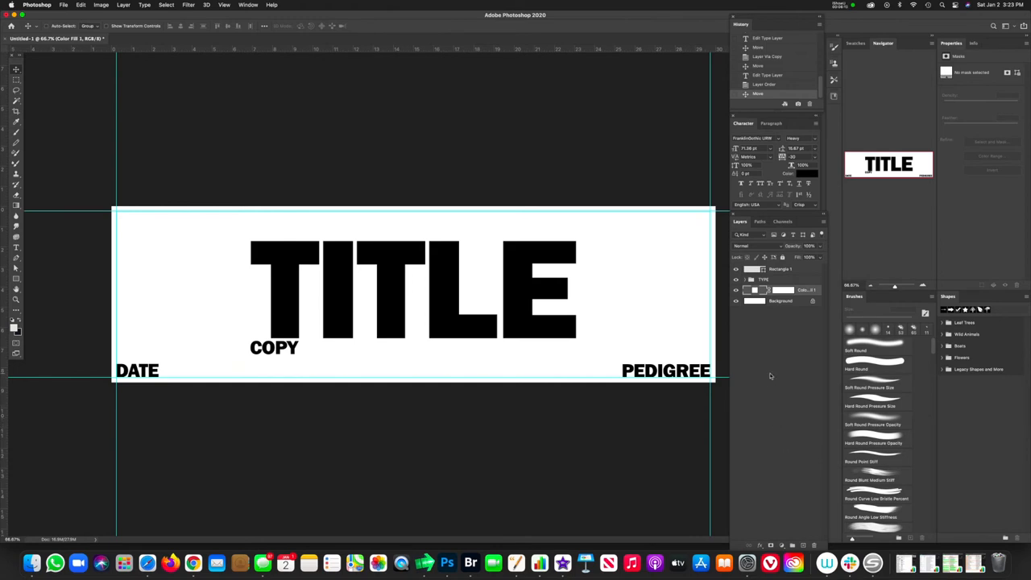
mouse_move(773, 400)
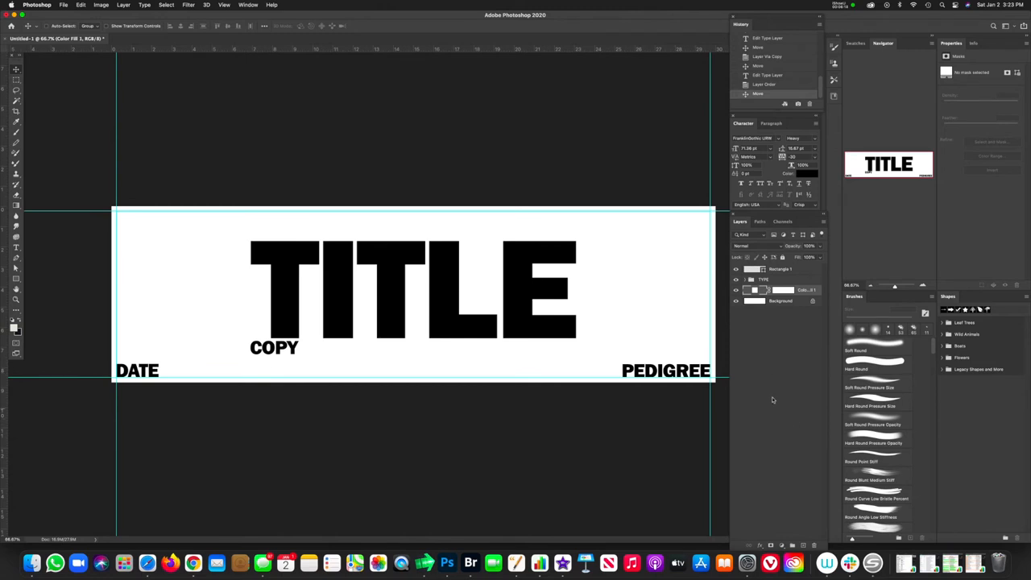
mouse_move(777, 397)
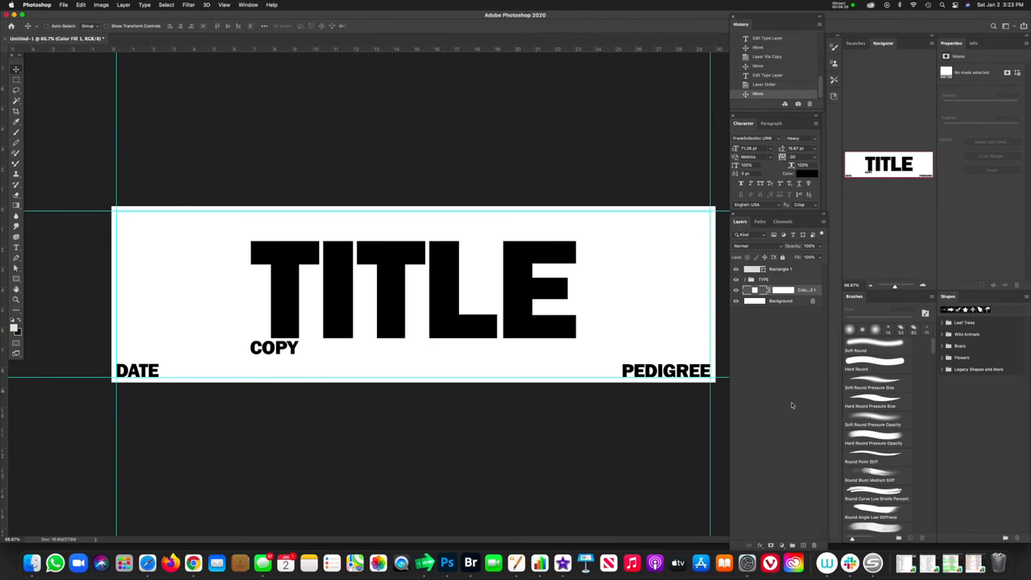
mouse_move(793, 406)
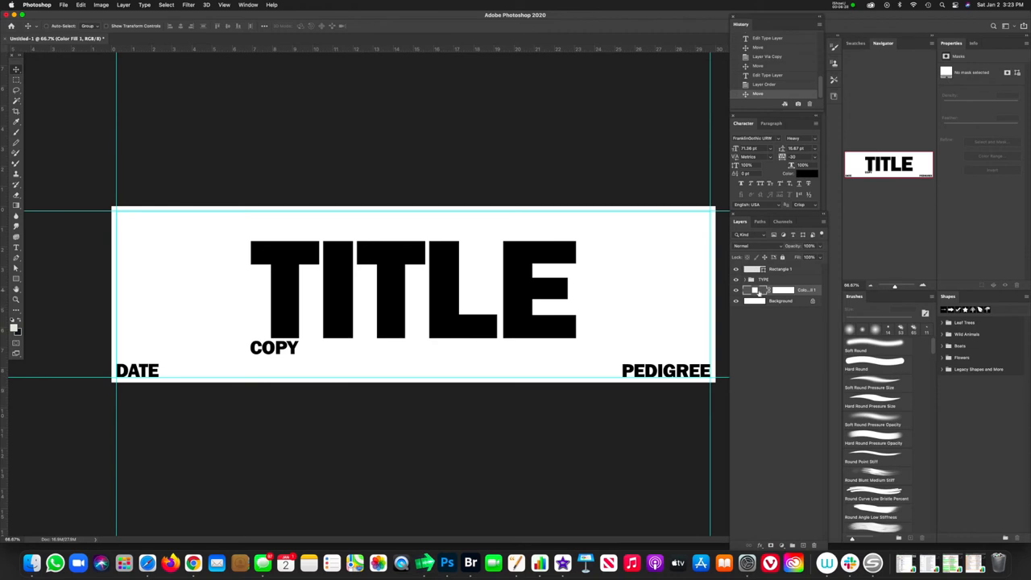
mouse_move(815, 535)
type("ART")
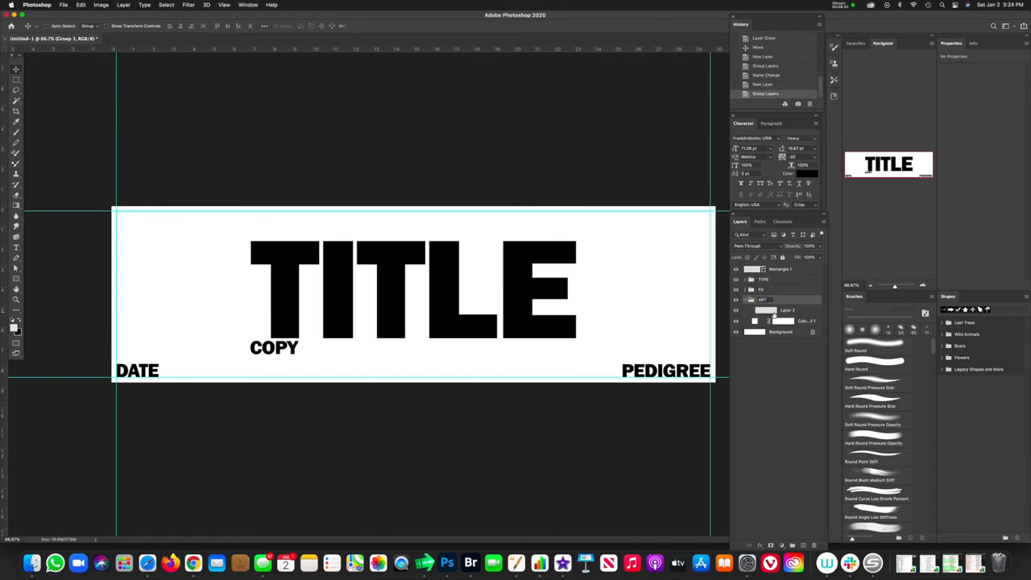
- Finish arranging the layer groups and bring up the File menu
left_click(787, 309)
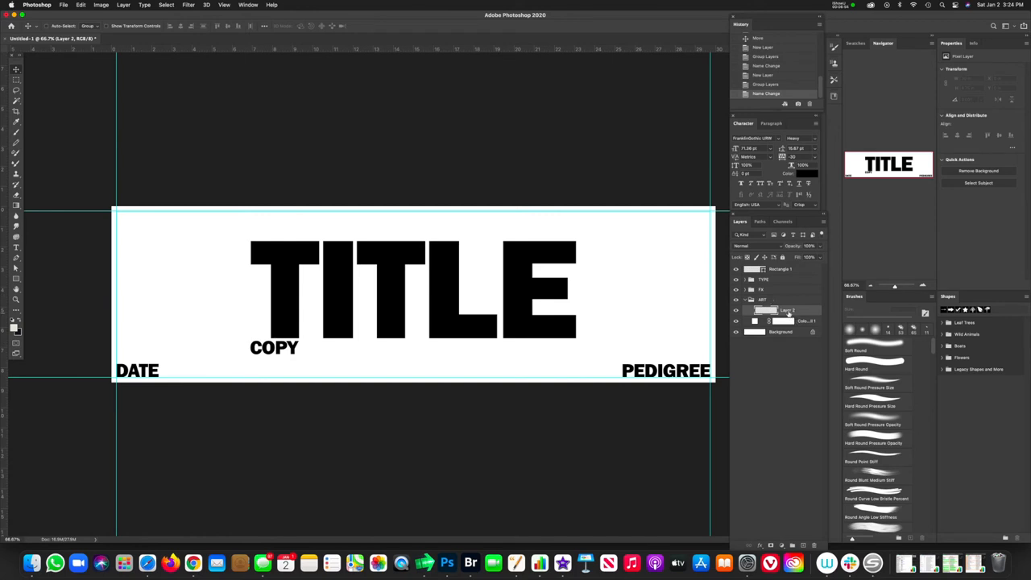
mouse_move(787, 313)
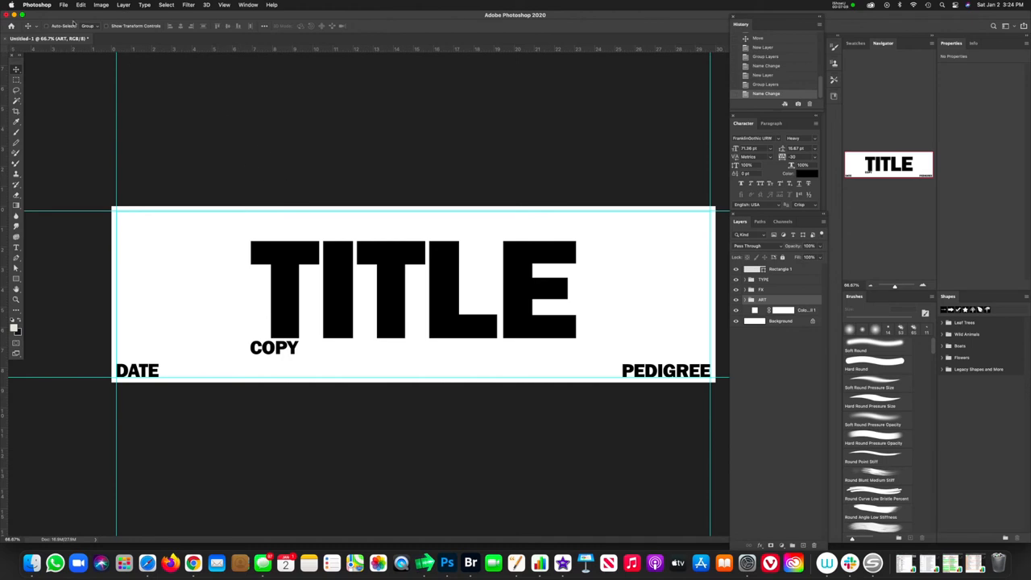
left_click(63, 5)
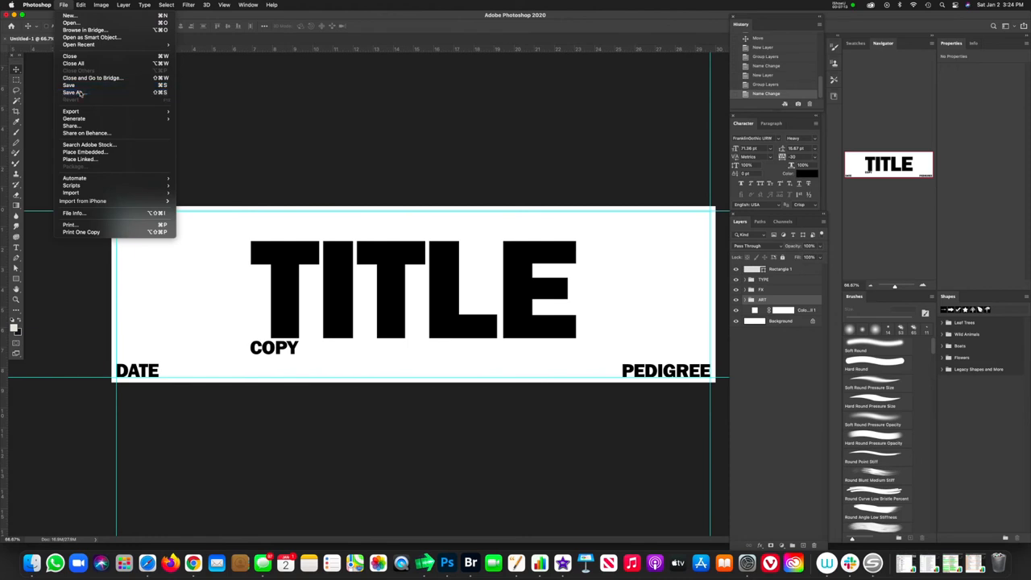
- Save As a layered Photoshop PSD, appending '_AS' to the file name
left_click(72, 91)
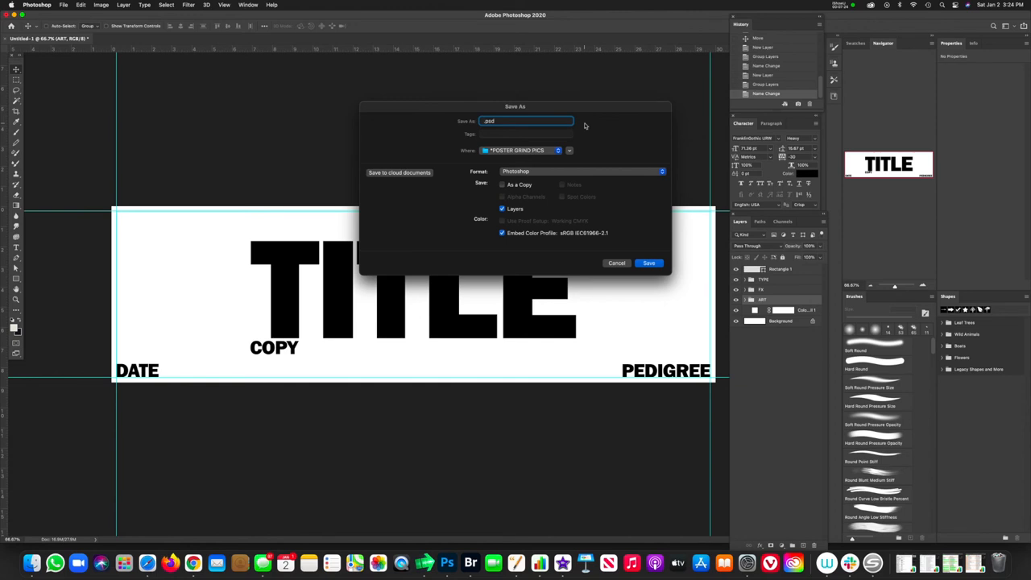
left_click(525, 121)
type("AVENGERS")
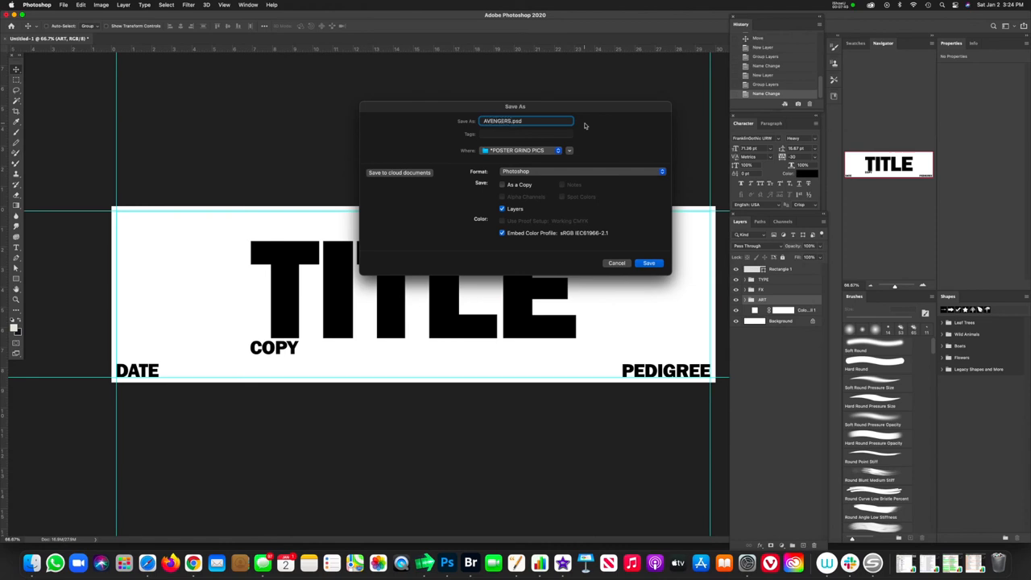
type("_")
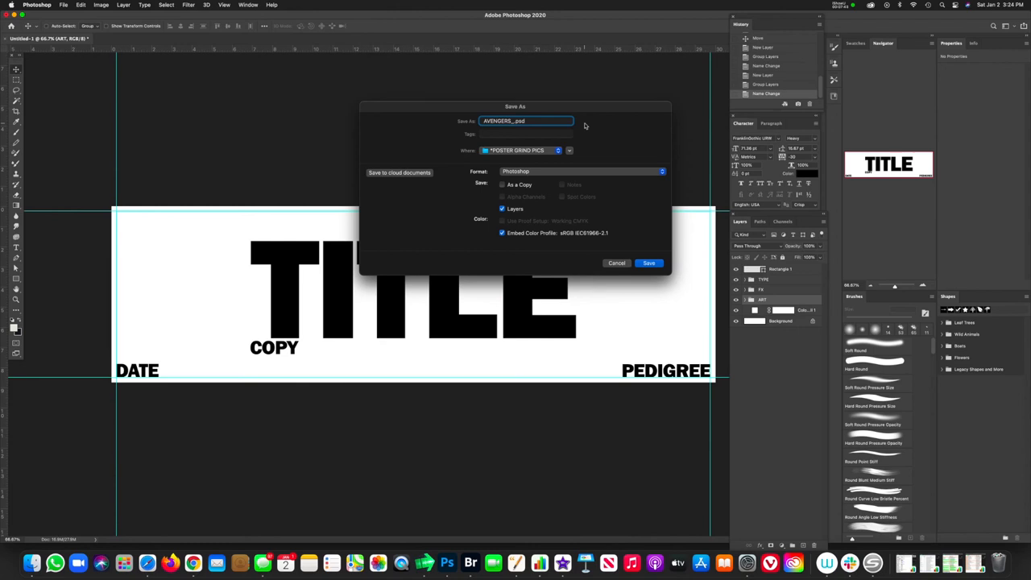
type("AS01")
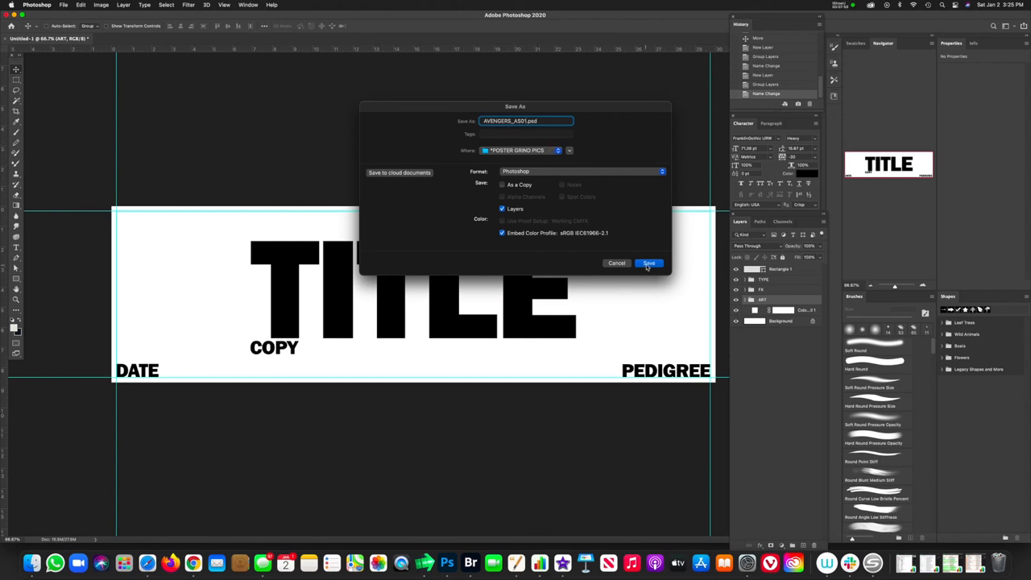
left_click(648, 264)
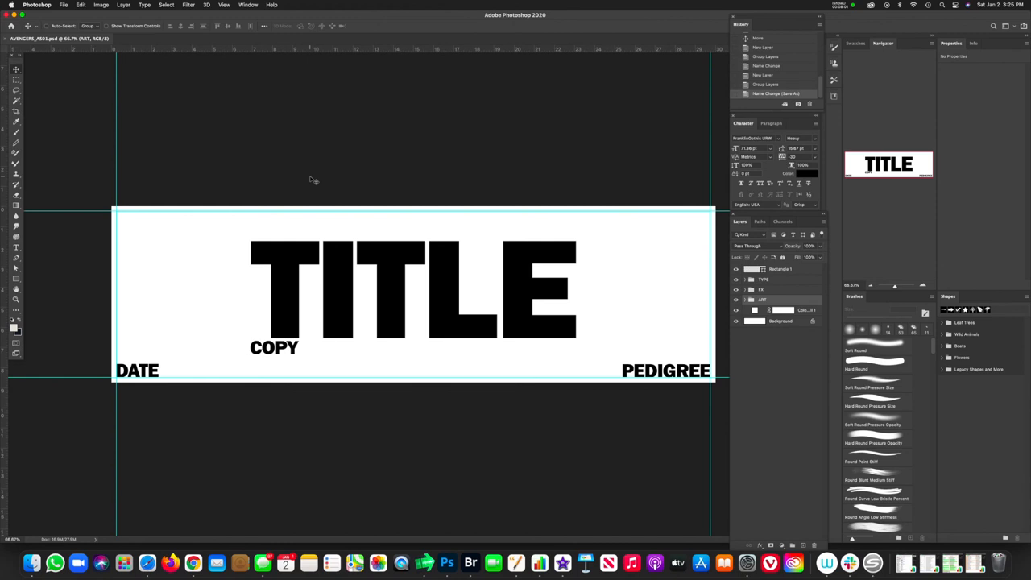
mouse_move(524, 219)
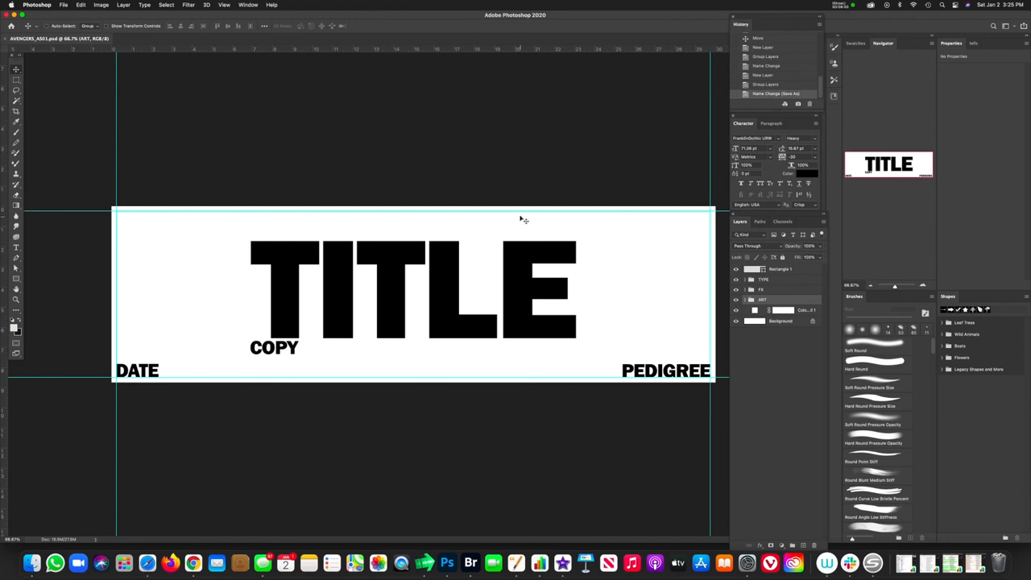
mouse_move(528, 308)
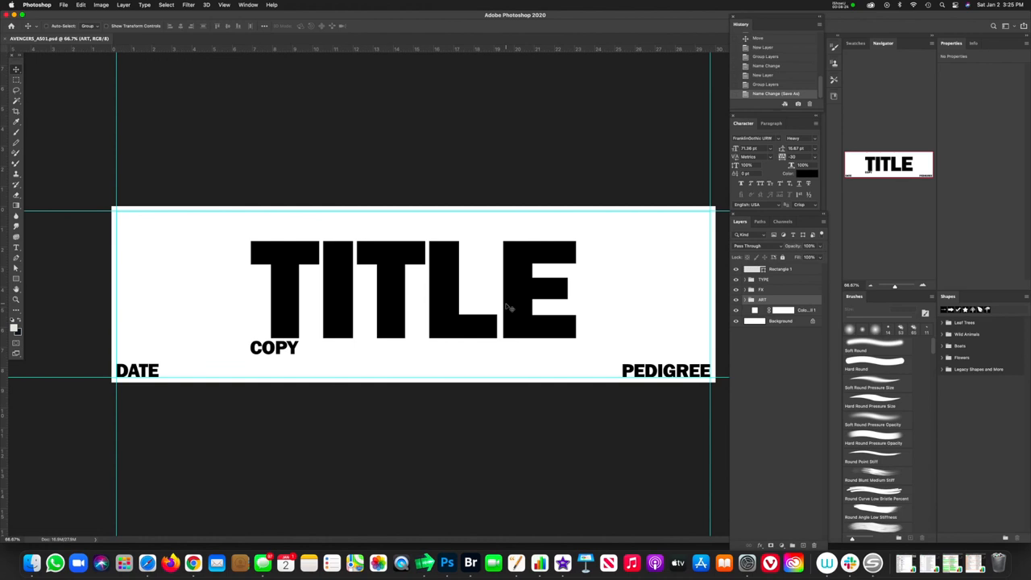
mouse_move(499, 333)
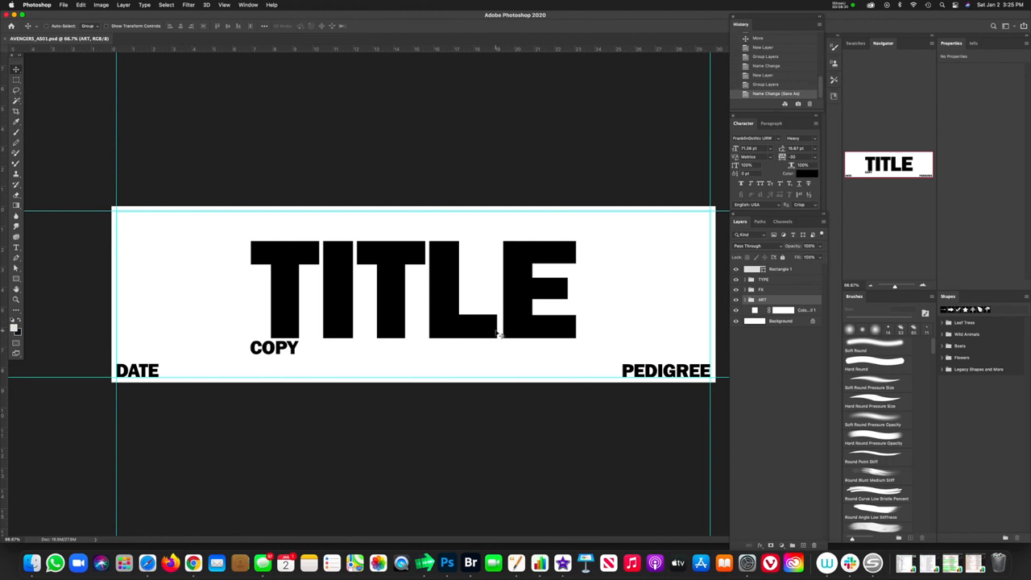
mouse_move(514, 348)
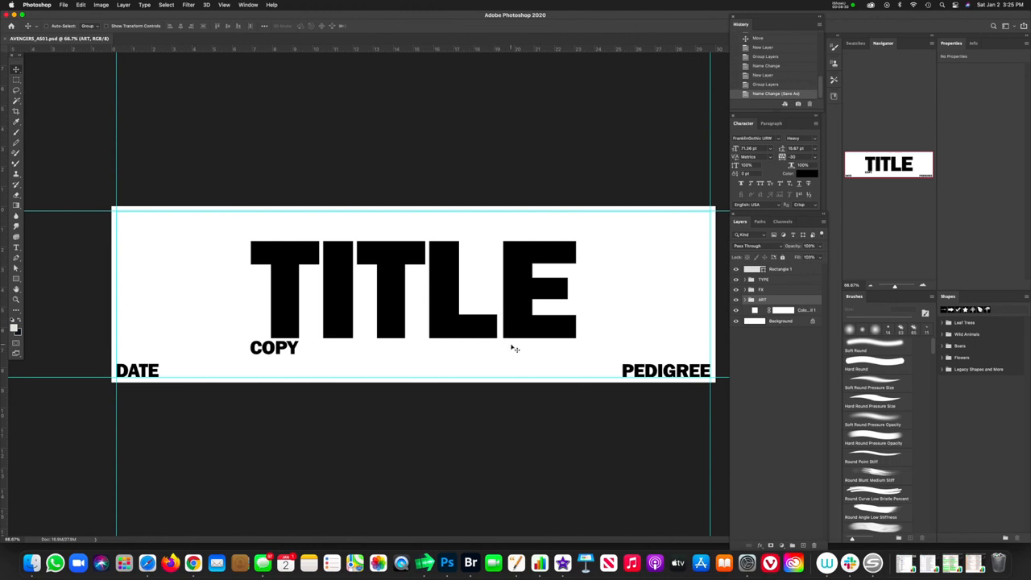